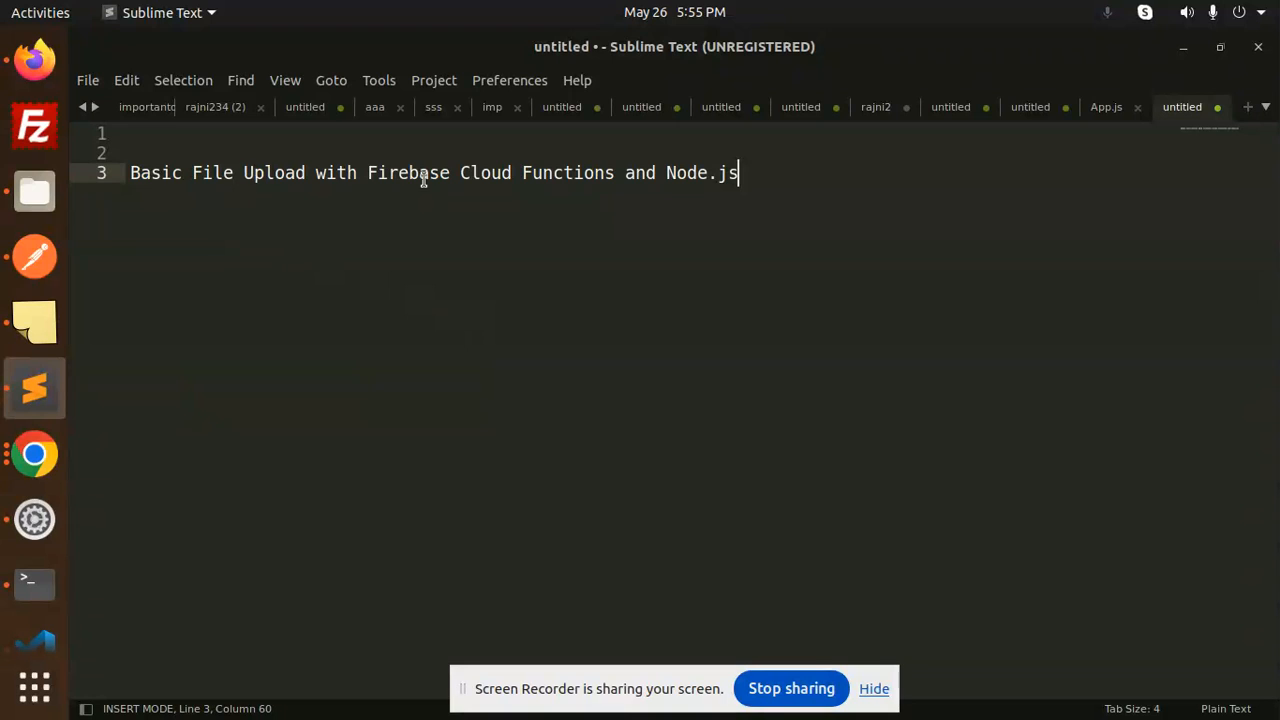
# In Postman's form-data body, attach the 'How to import a CSV file' PNG for upload
pyautogui.click(552, 172)
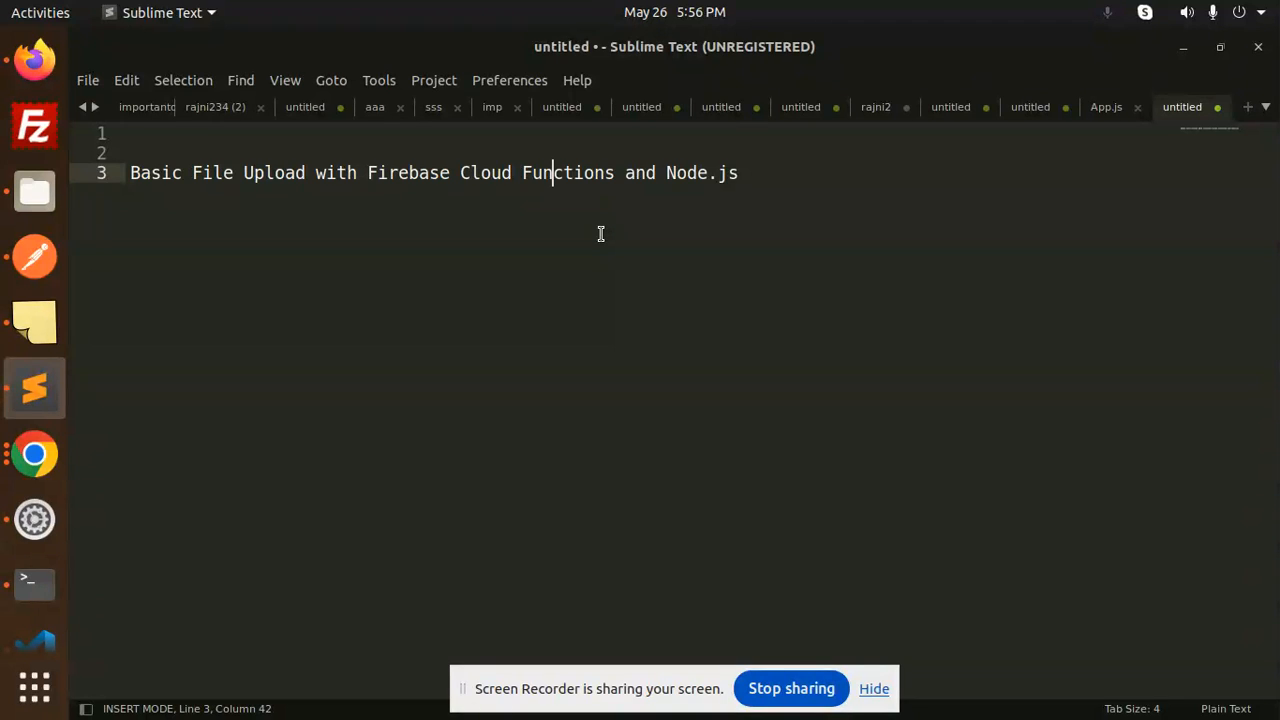
pyautogui.moveTo(514, 288)
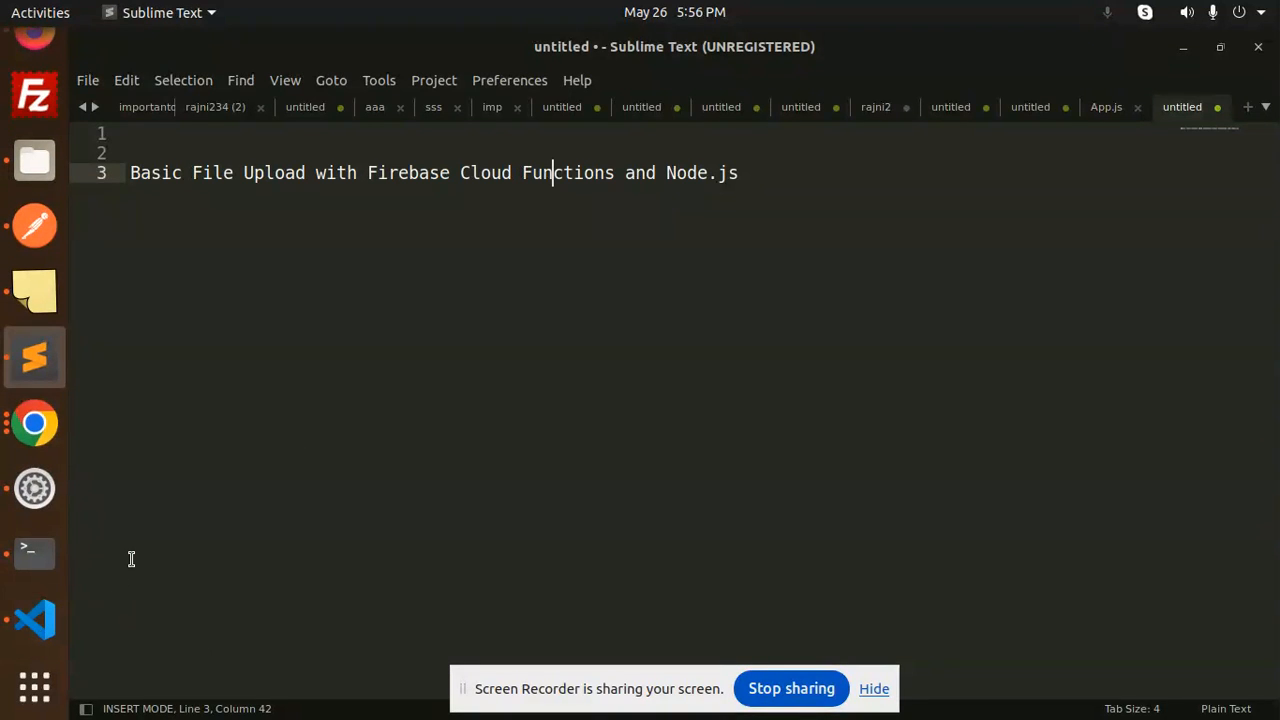
pyautogui.moveTo(36, 224)
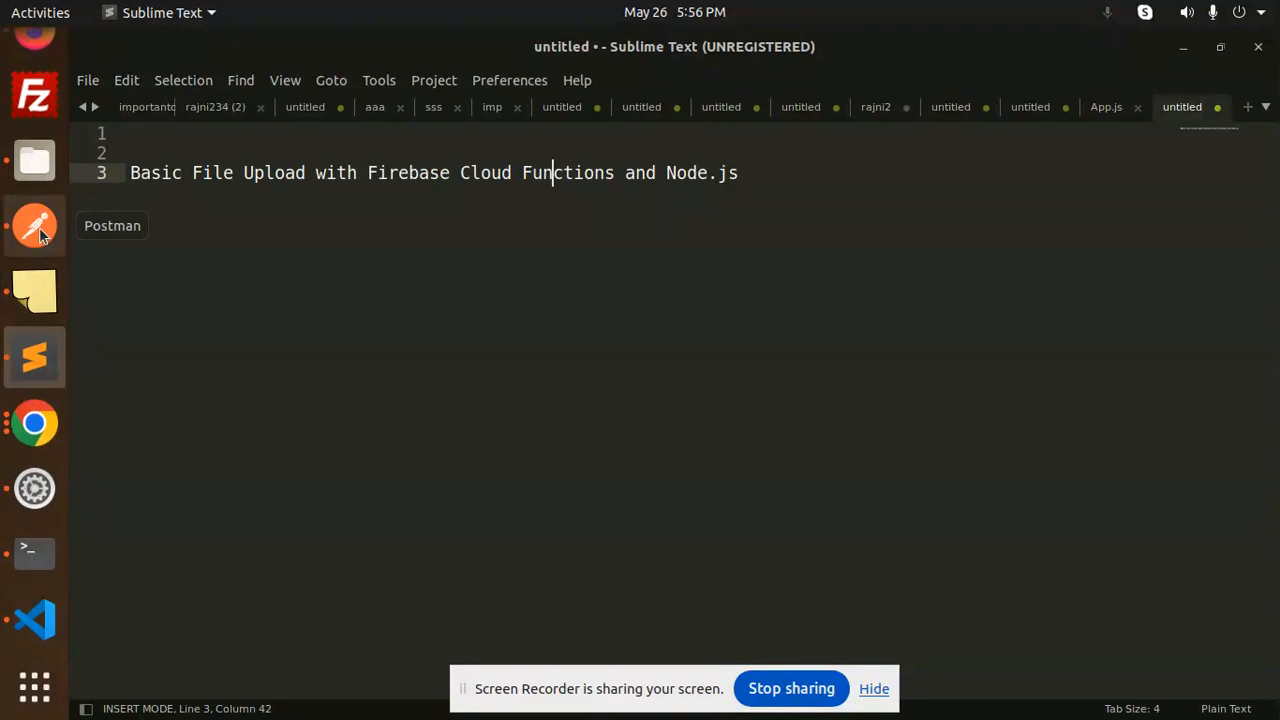
pyautogui.click(34, 224)
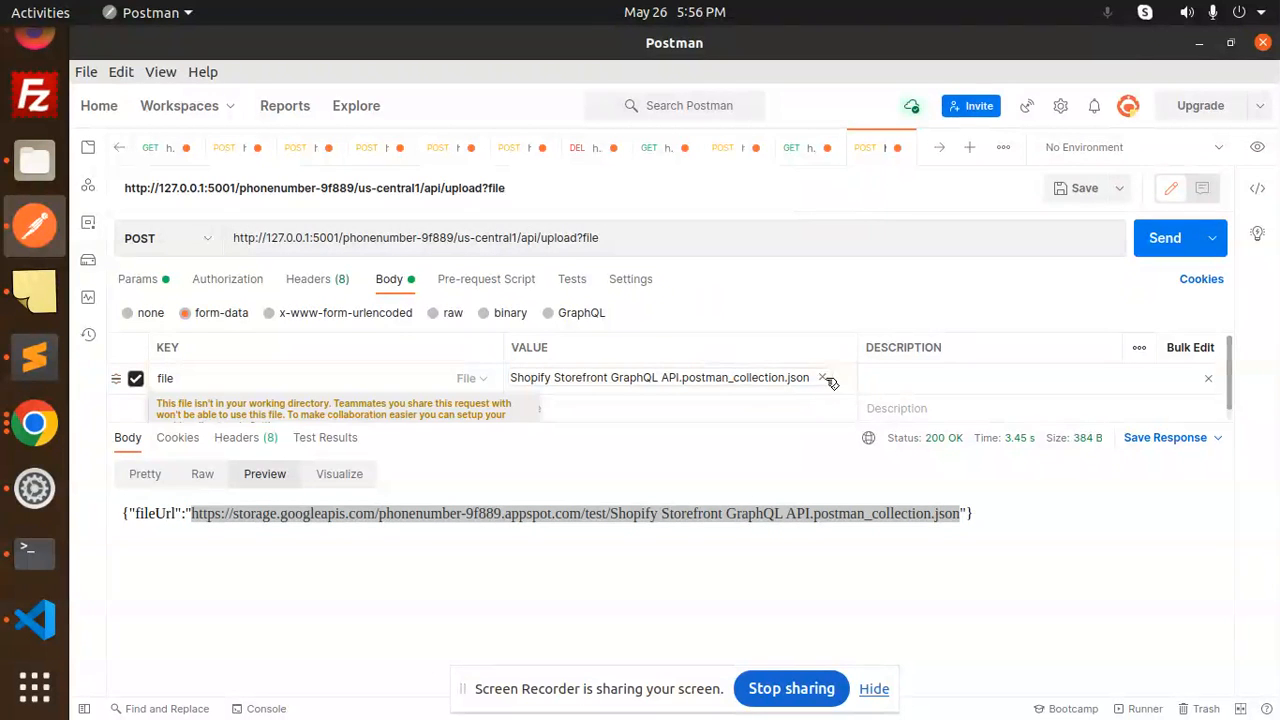
pyautogui.click(468, 376)
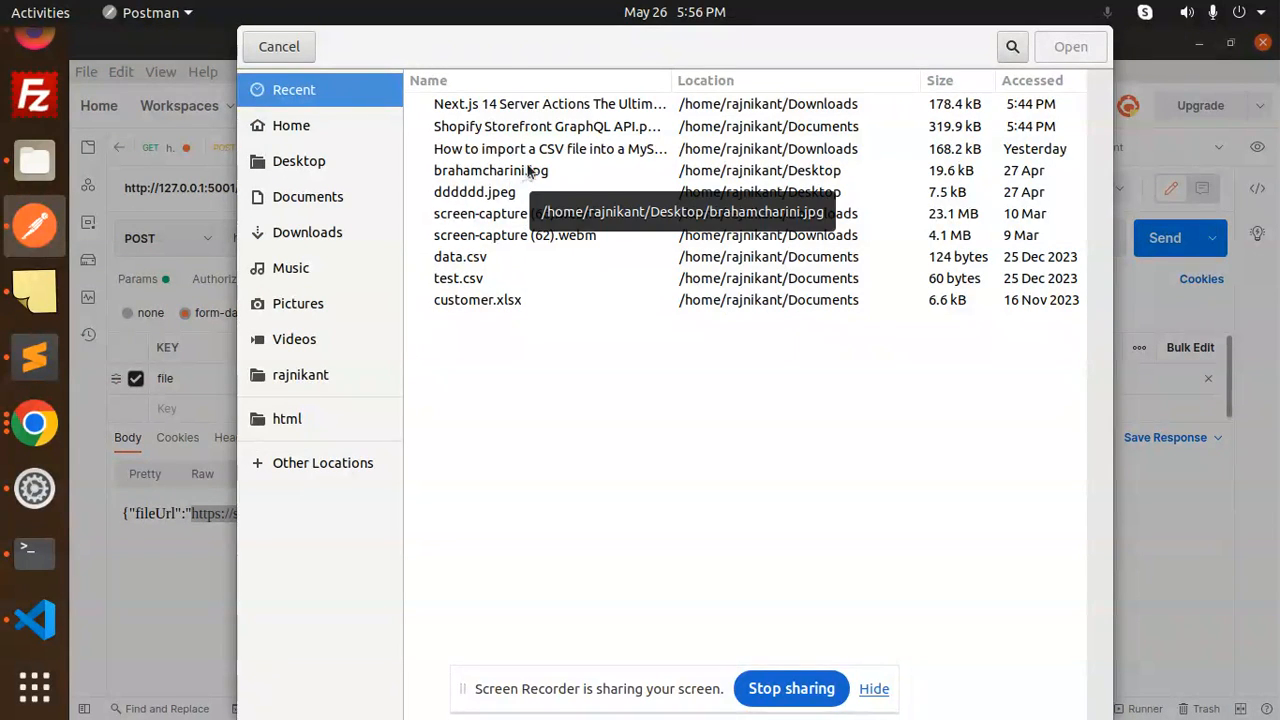
pyautogui.click(548, 148)
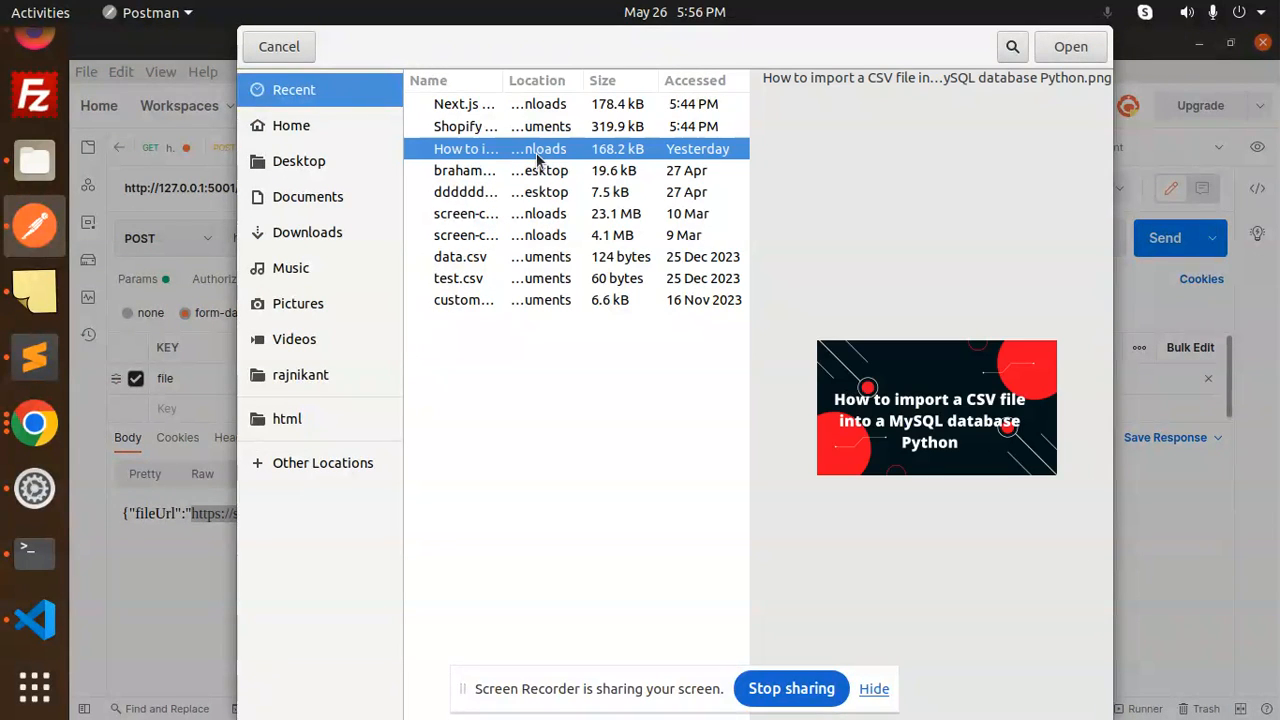
pyautogui.click(1070, 46)
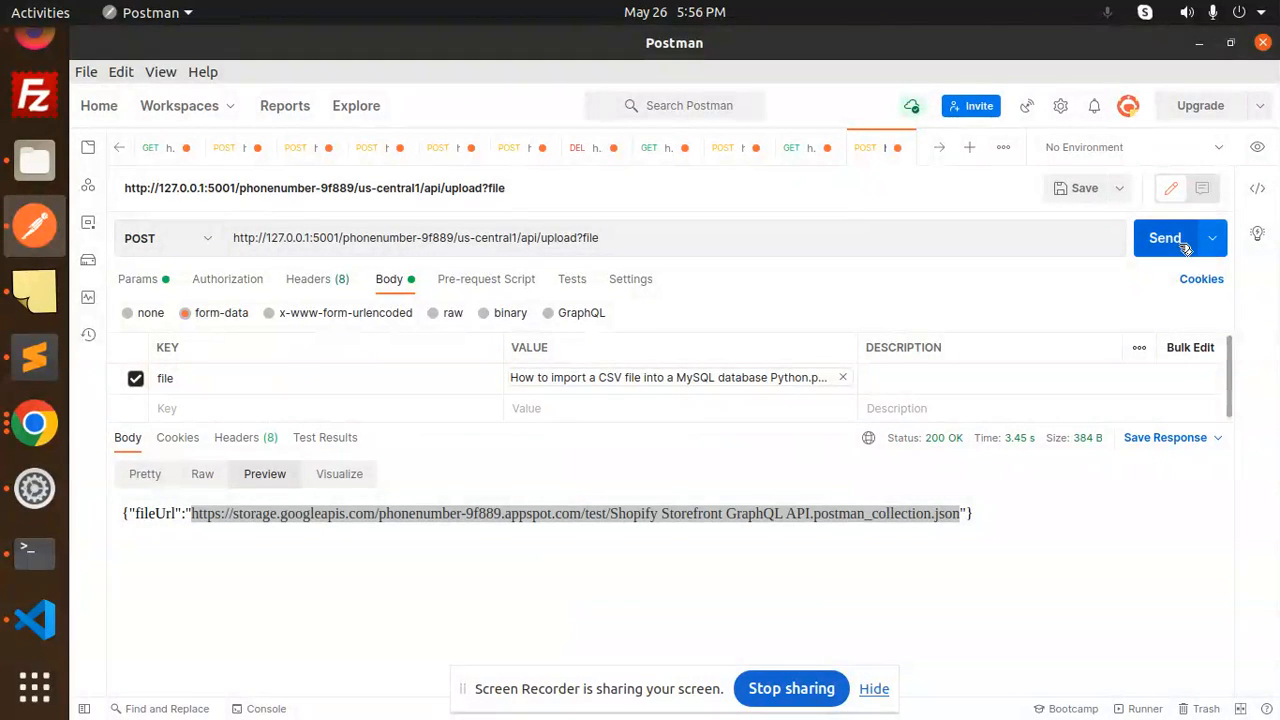
# Send the upload request, get a 200 response and select the returned fileUrl
pyautogui.click(1164, 238)
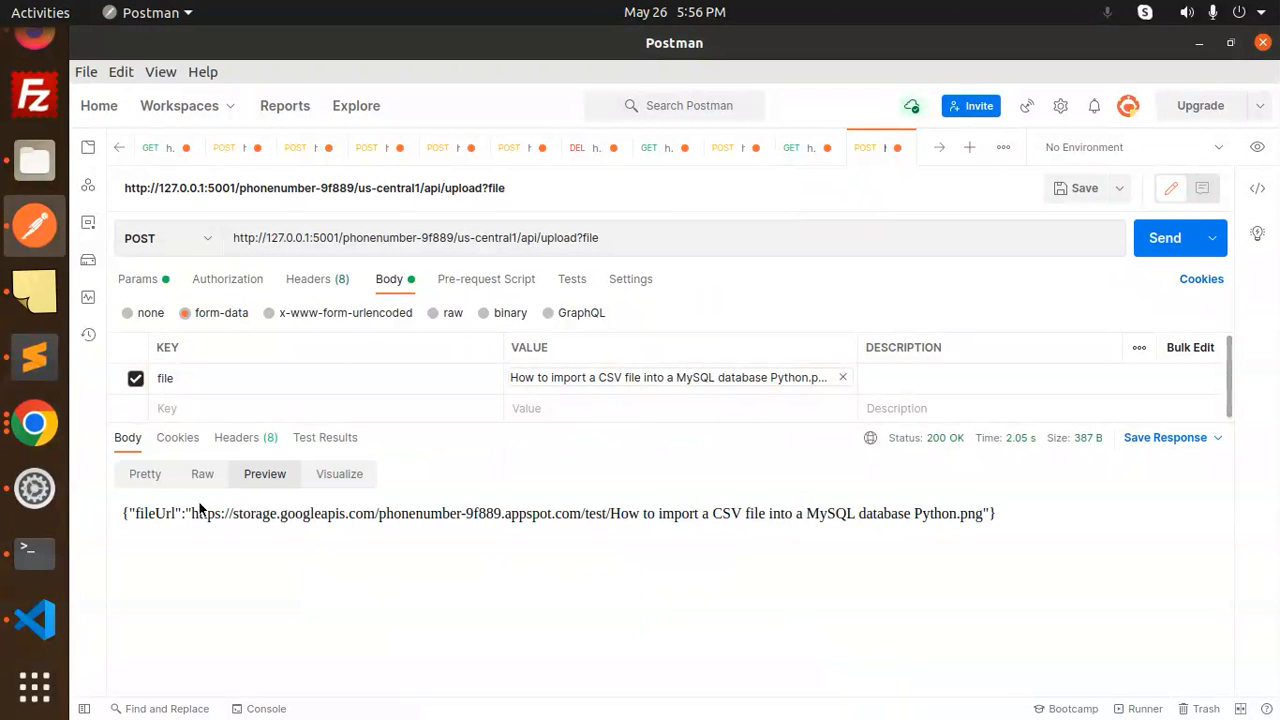
pyautogui.moveTo(192, 512); pyautogui.dragTo(980, 512)
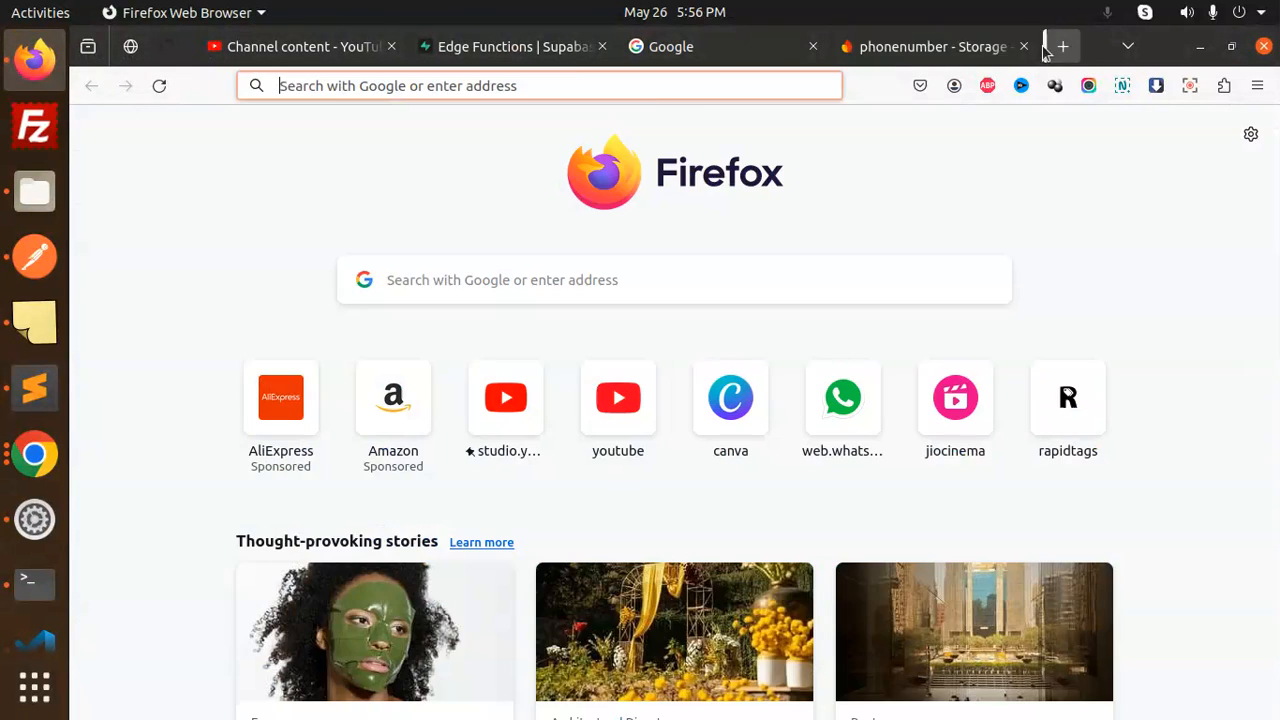
# View the uploaded PNG from its URL and its details in the Firebase Storage test folder
pyautogui.click(1062, 46)
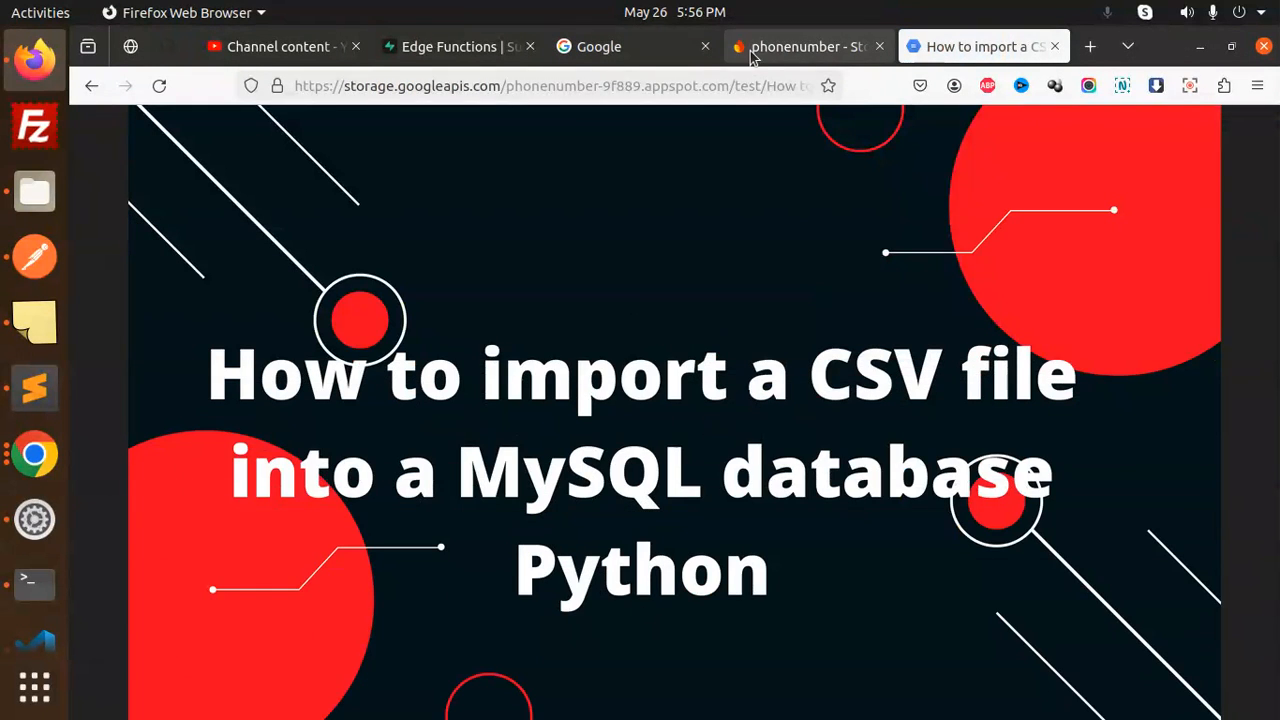
pyautogui.click(800, 46)
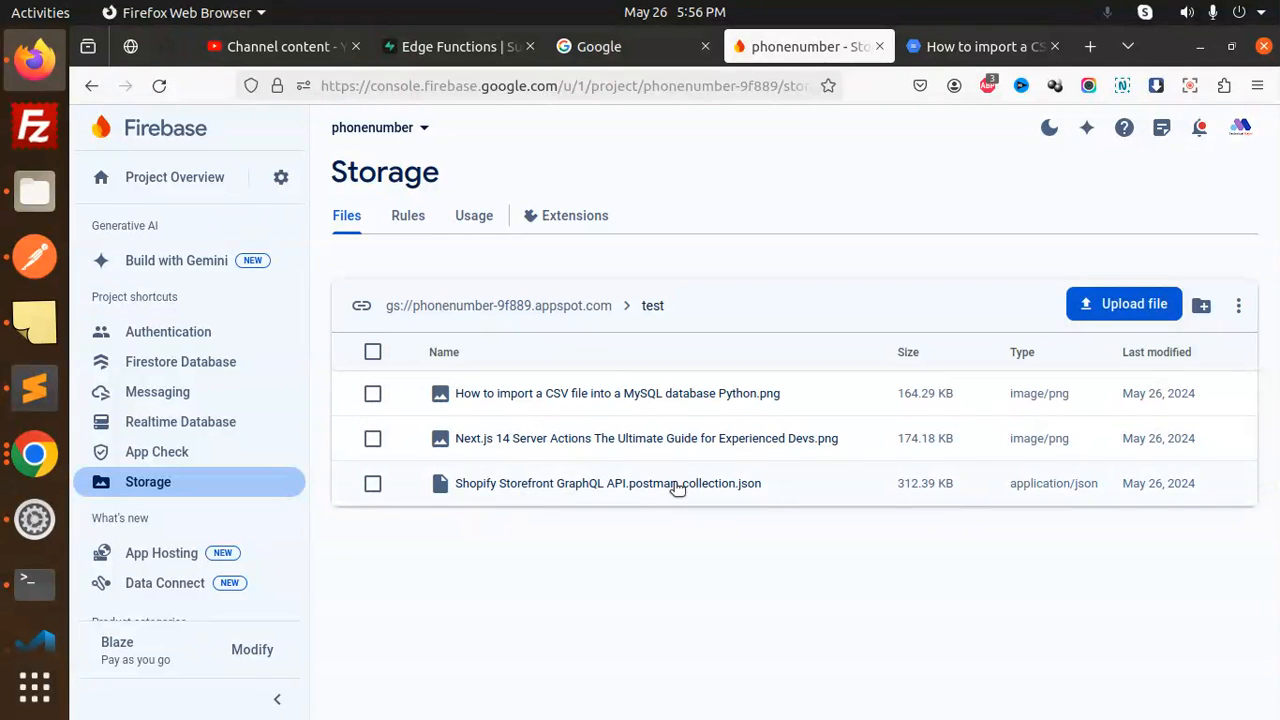
pyautogui.click(616, 392)
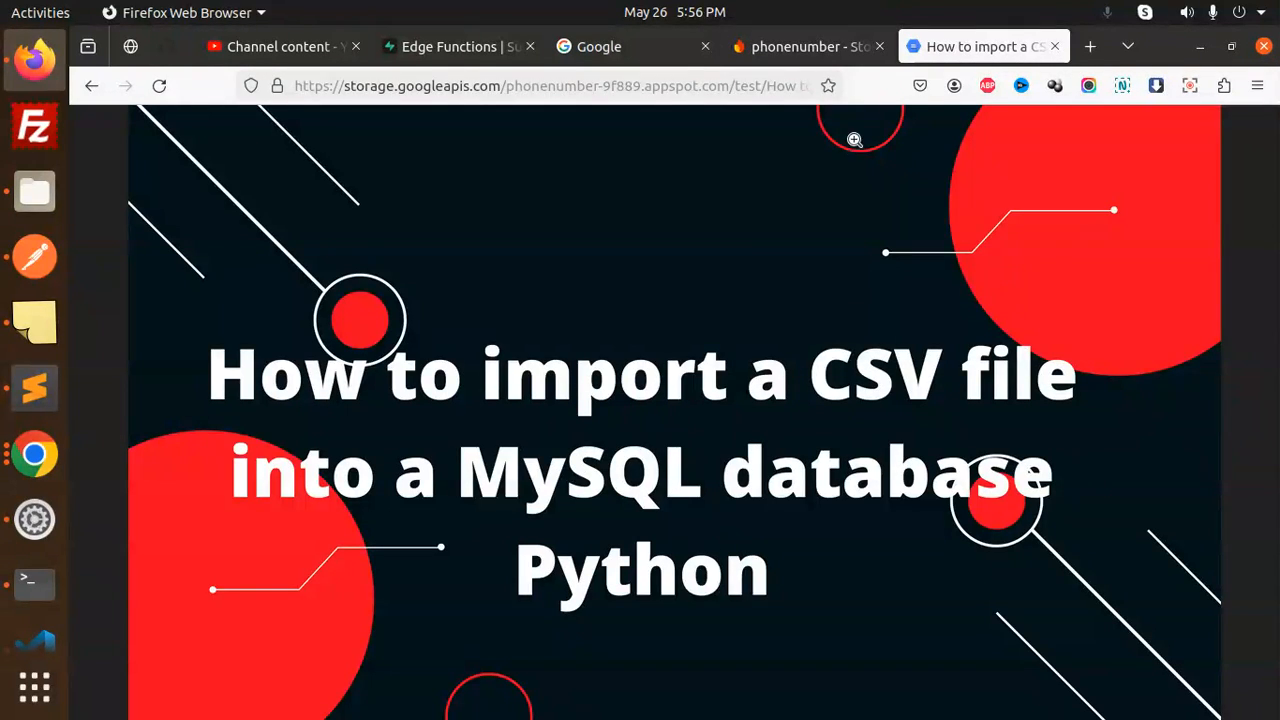
pyautogui.click(800, 46)
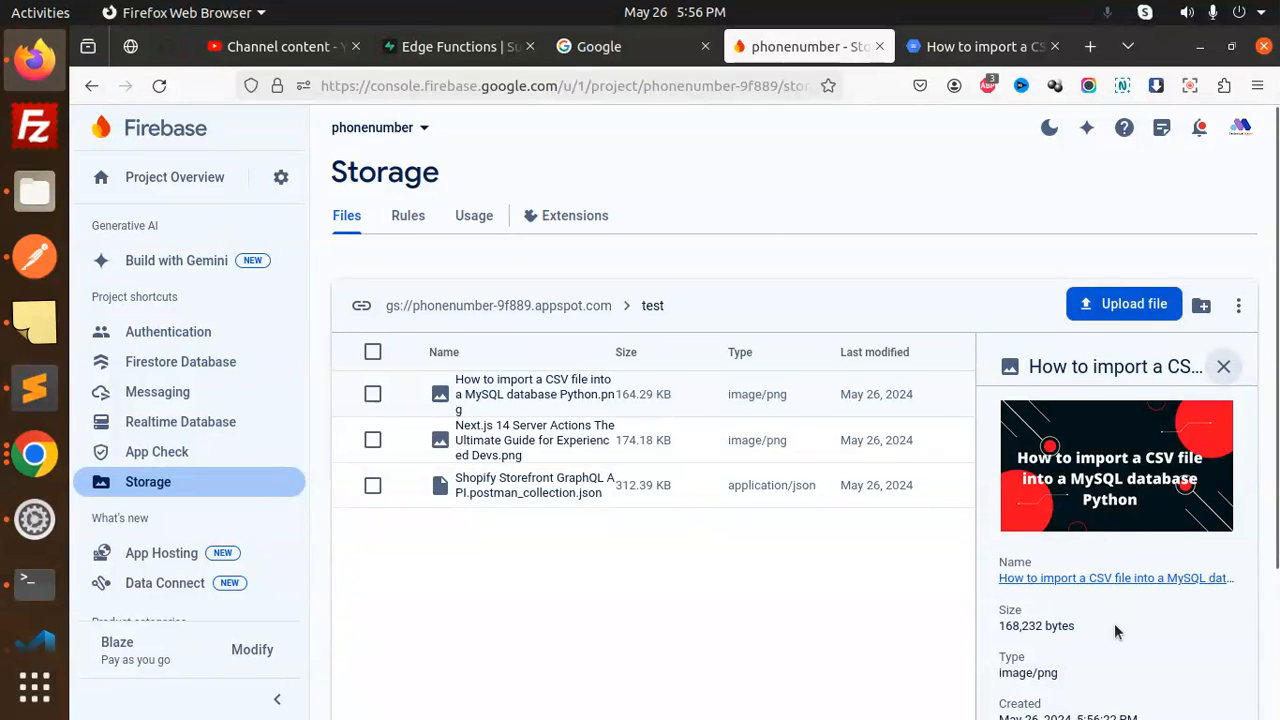
pyautogui.scroll(-3)
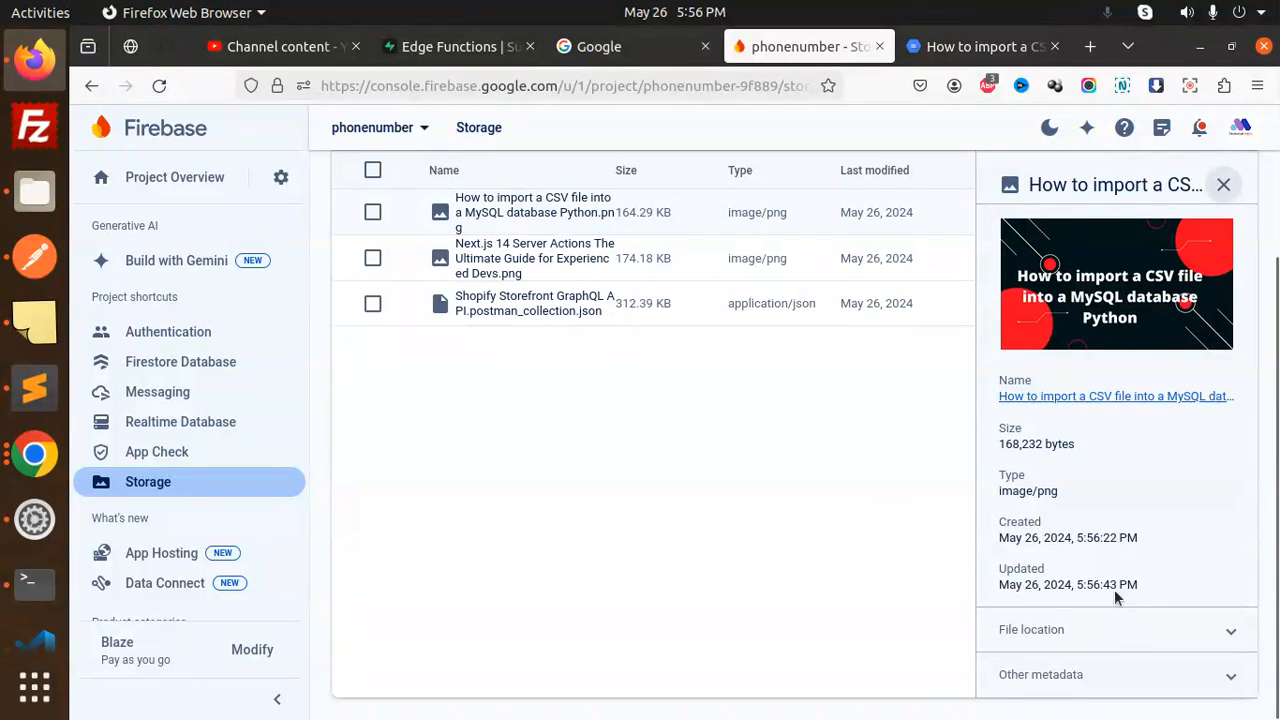
pyautogui.moveTo(202, 520)
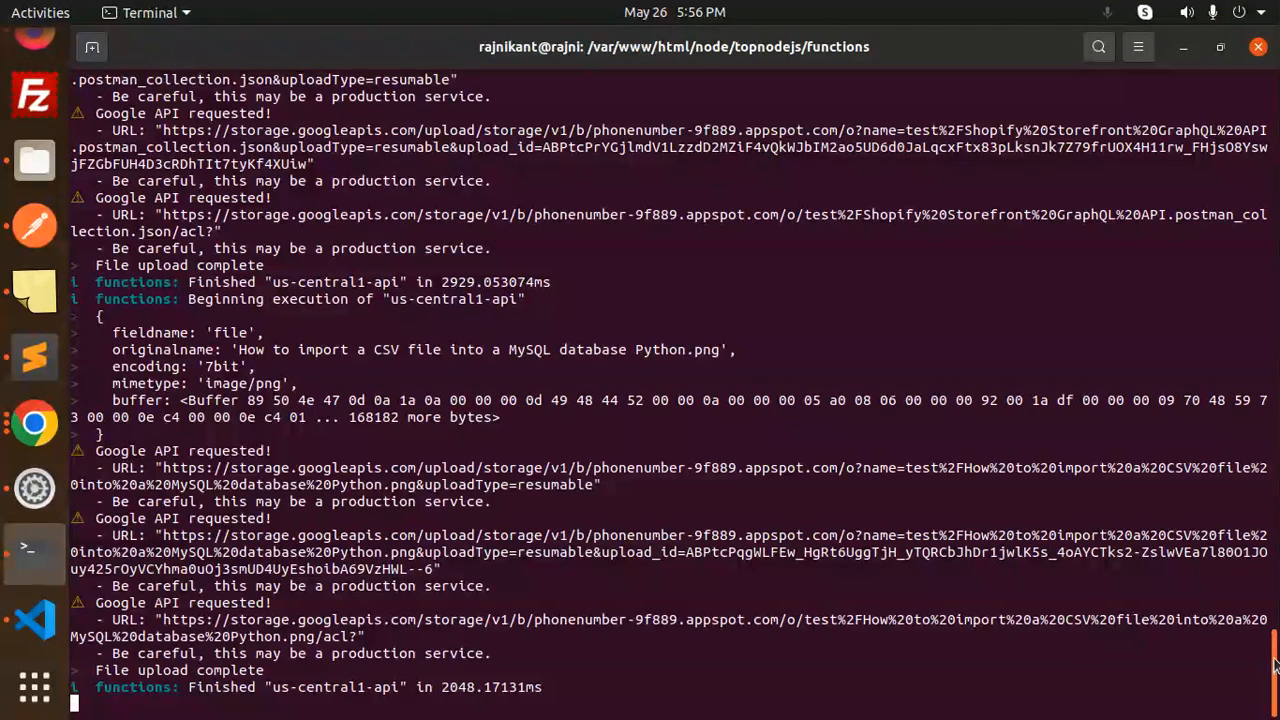
pyautogui.scroll(-3)
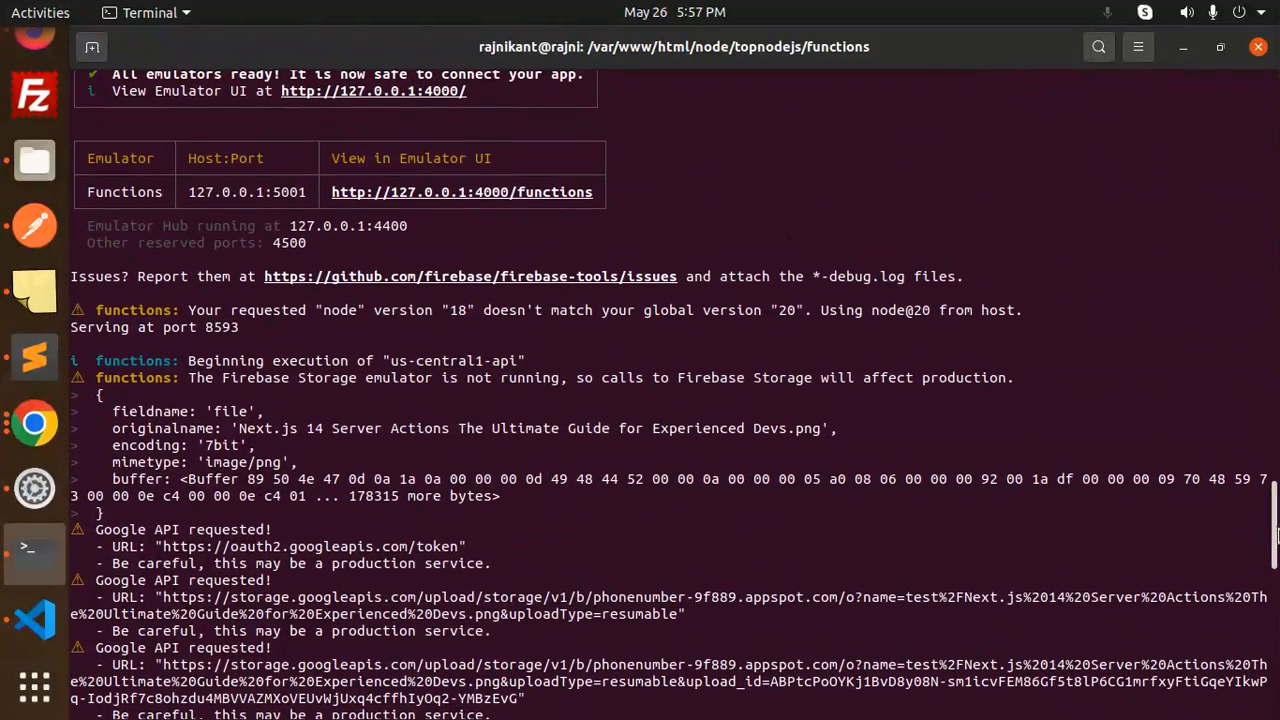
pyautogui.press('ctrl+c')
pyautogui.write('npm run serve')
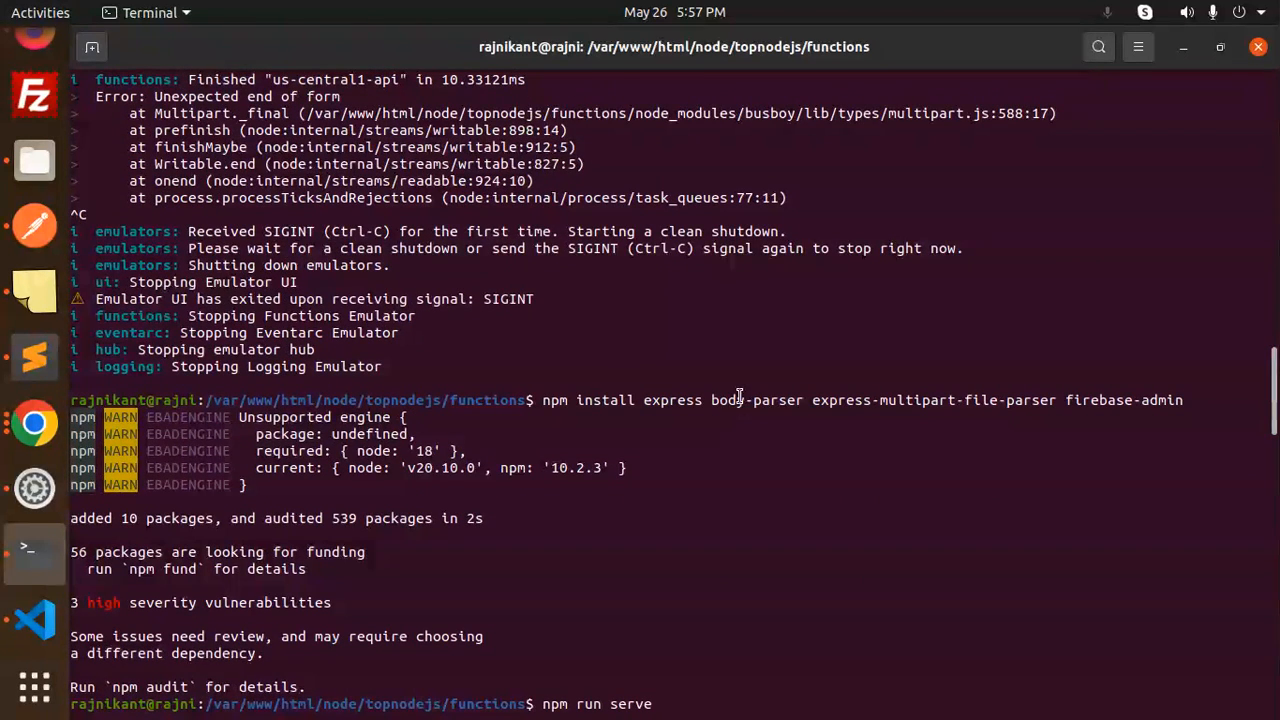
pyautogui.moveTo(966, 408)
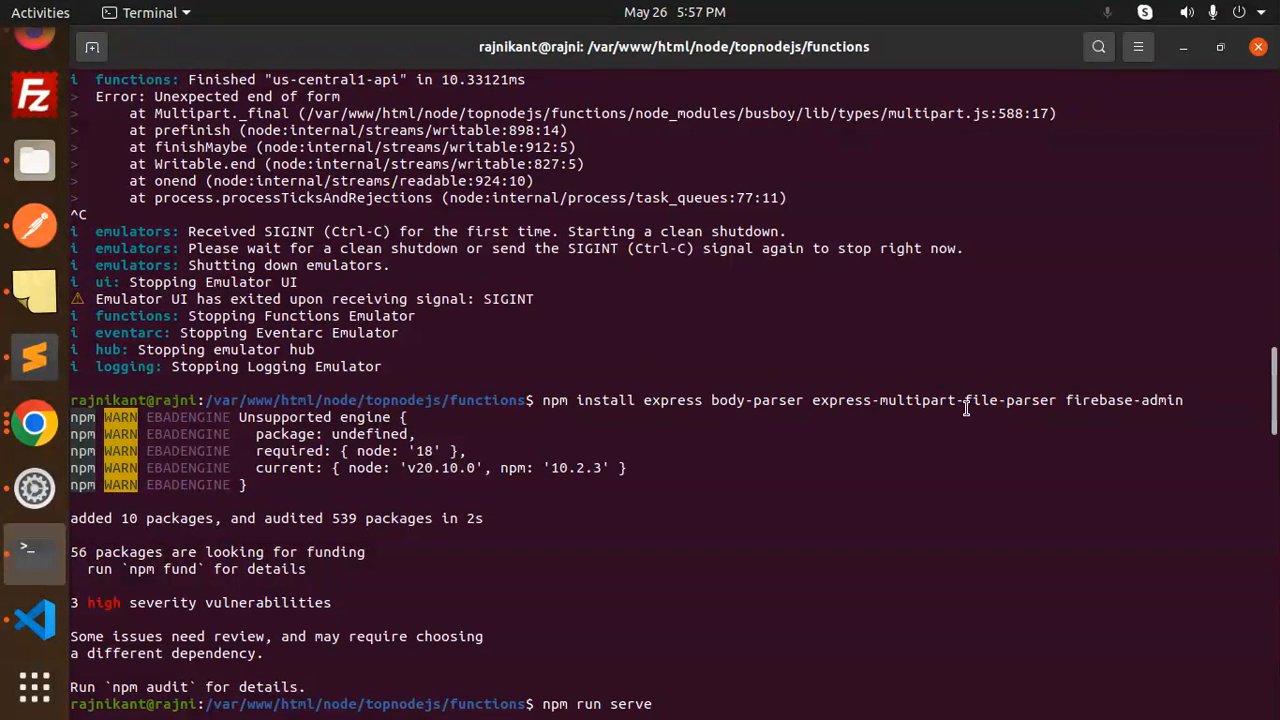
pyautogui.doubleClick(1124, 400)
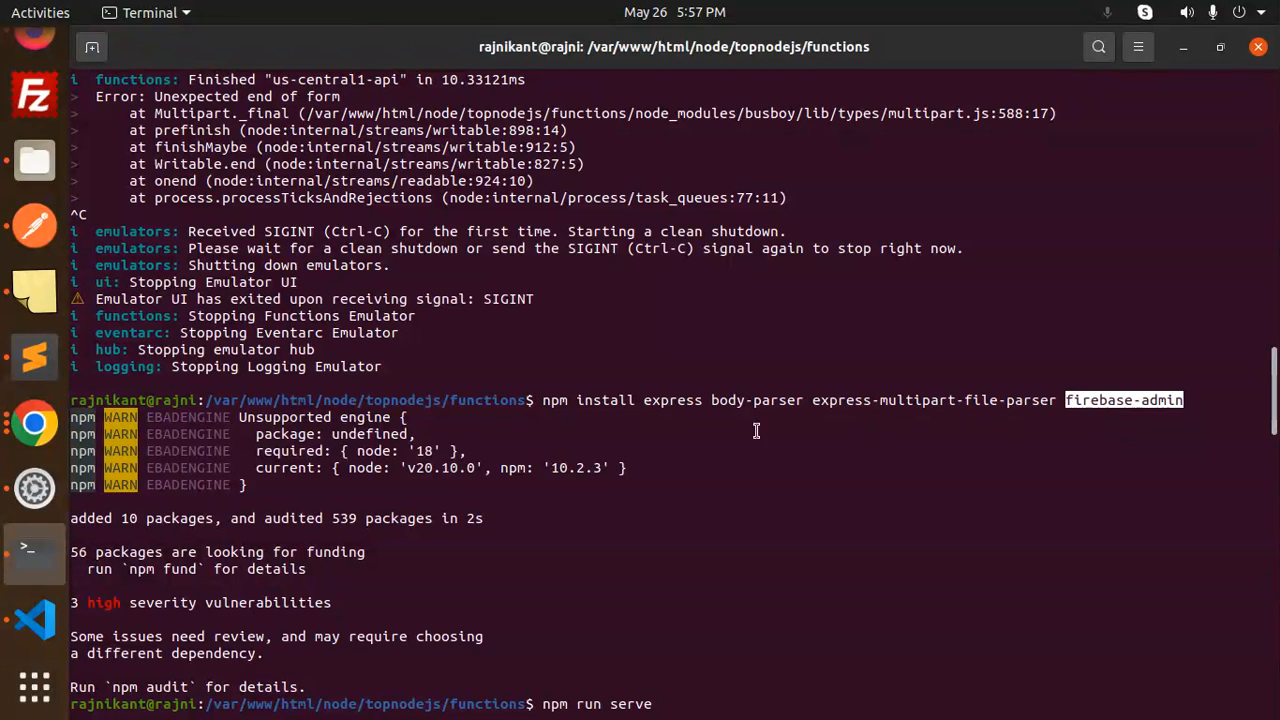
pyautogui.moveTo(948, 436)
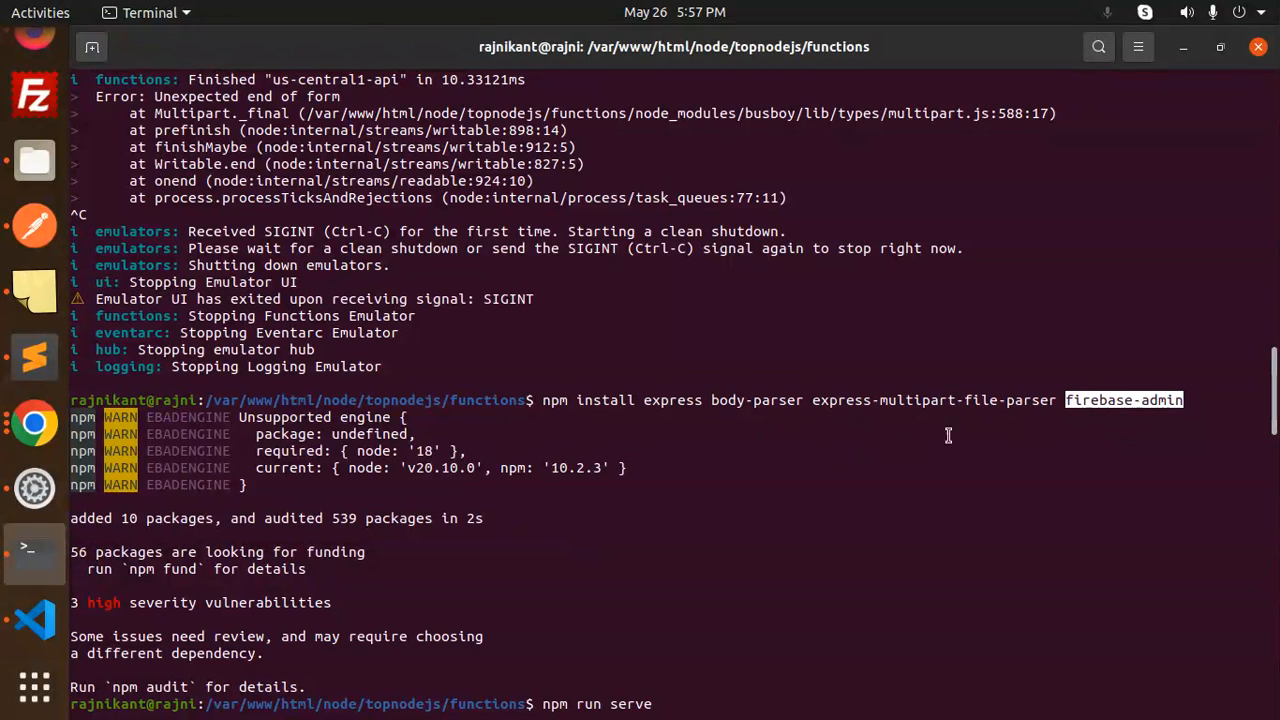
pyautogui.click(32, 616)
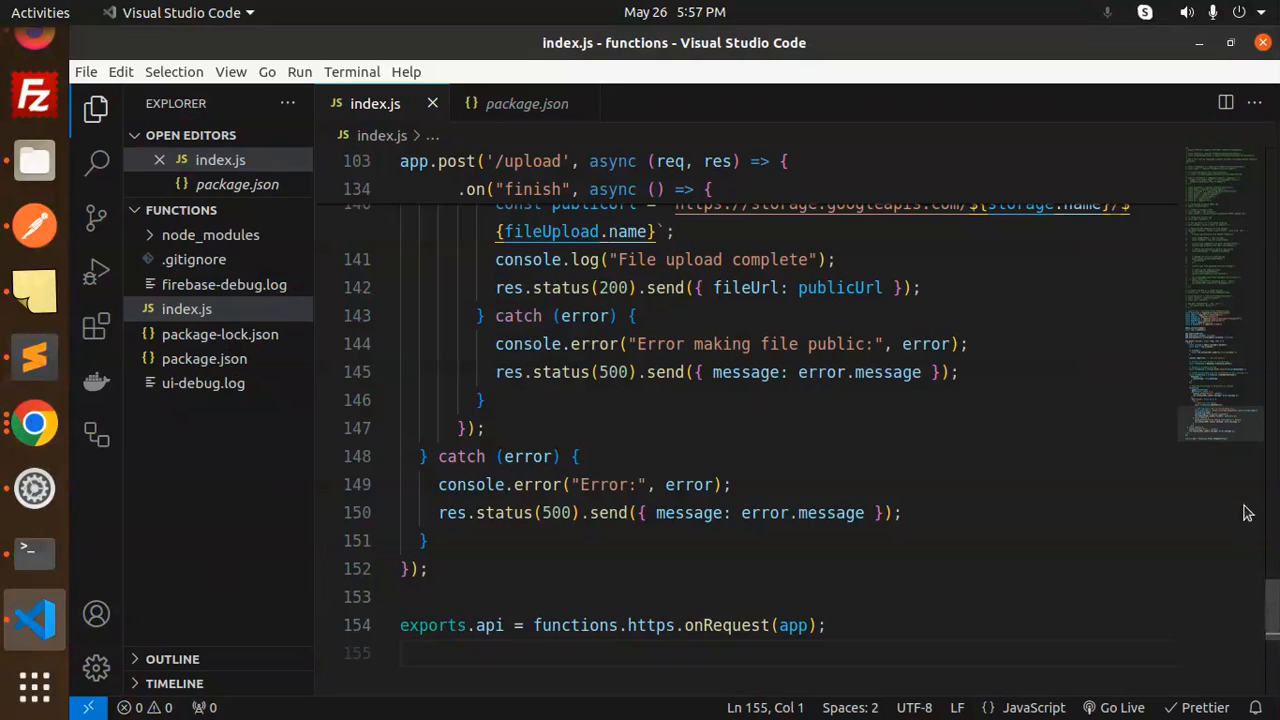
pyautogui.scroll(3)
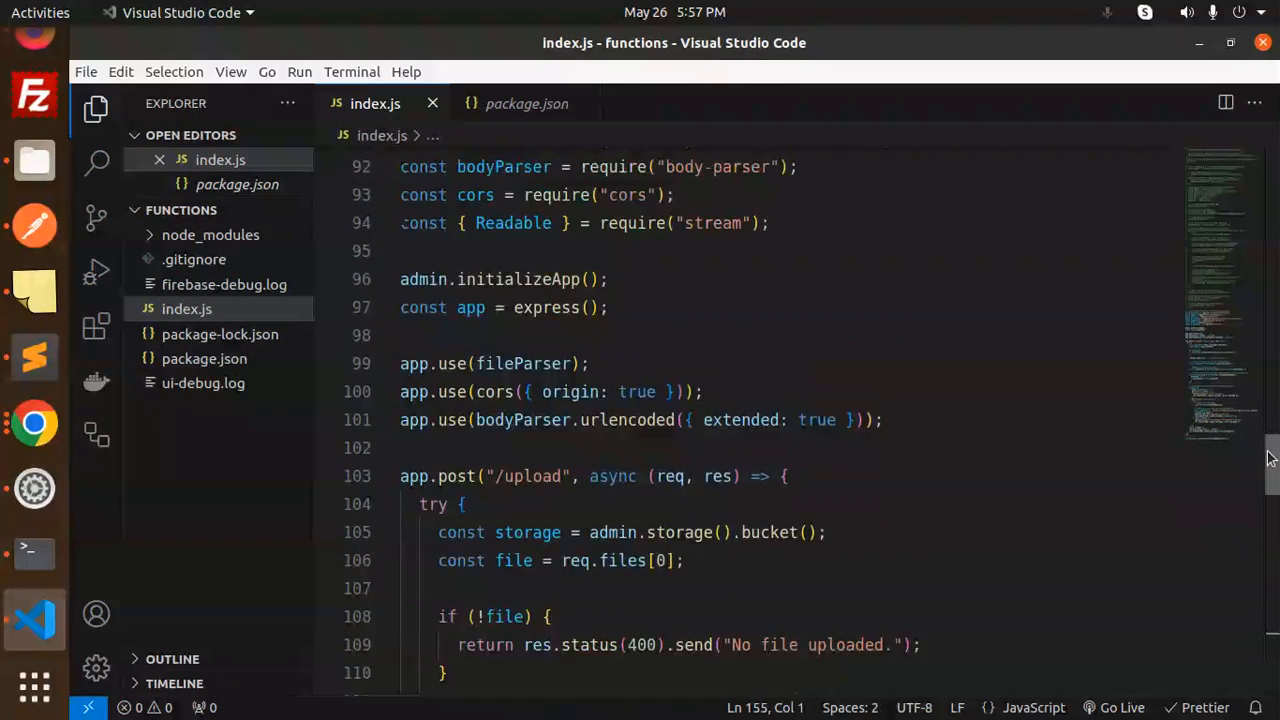
pyautogui.scroll(3)
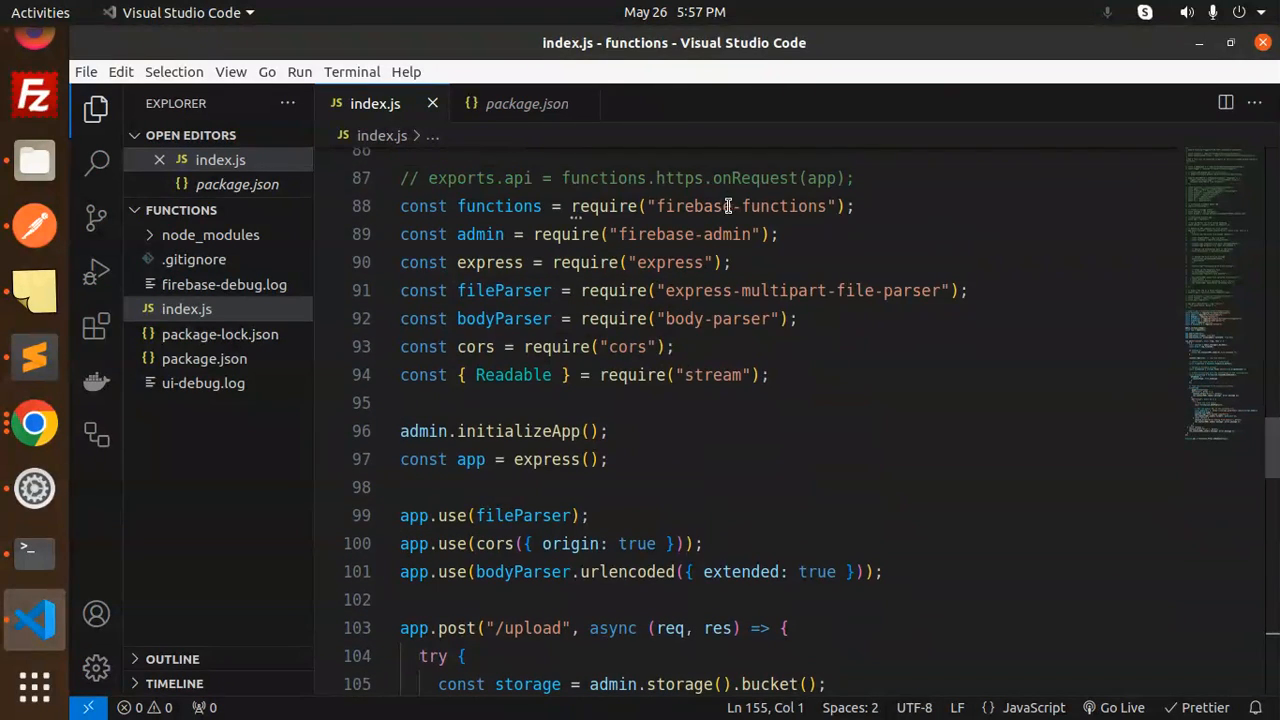
pyautogui.doubleClick(670, 262)
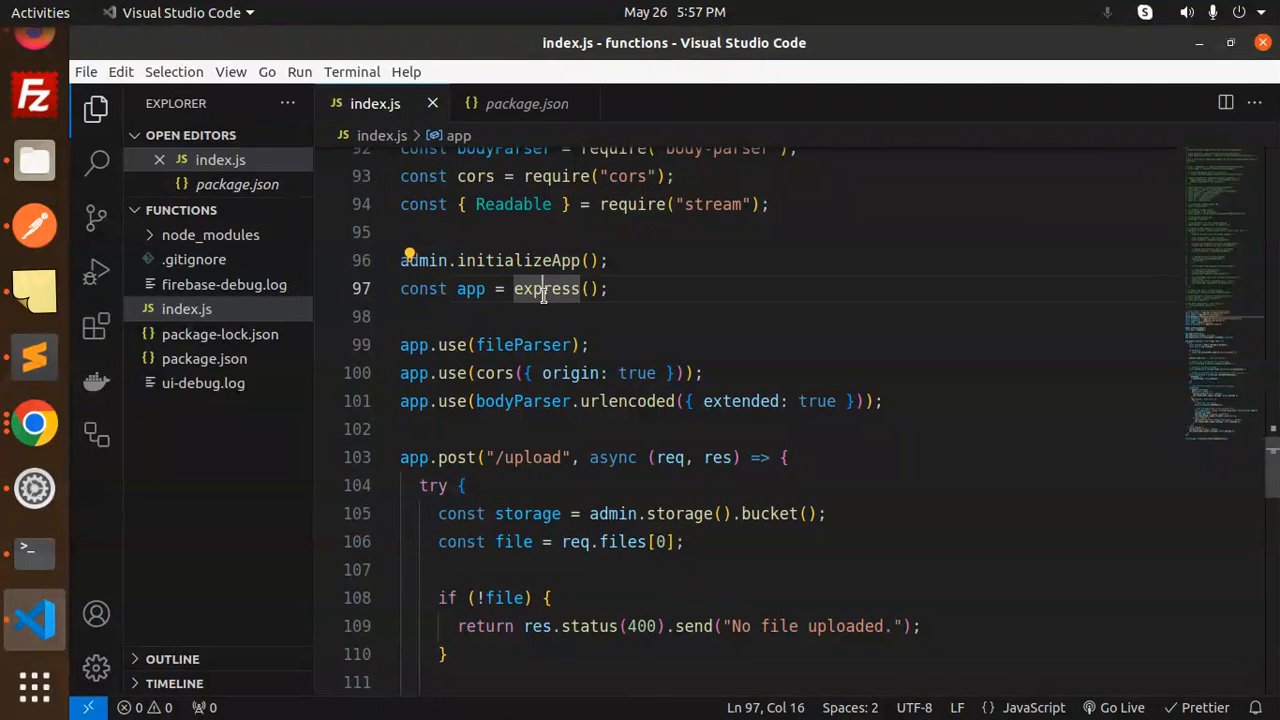
pyautogui.doubleClick(522, 344)
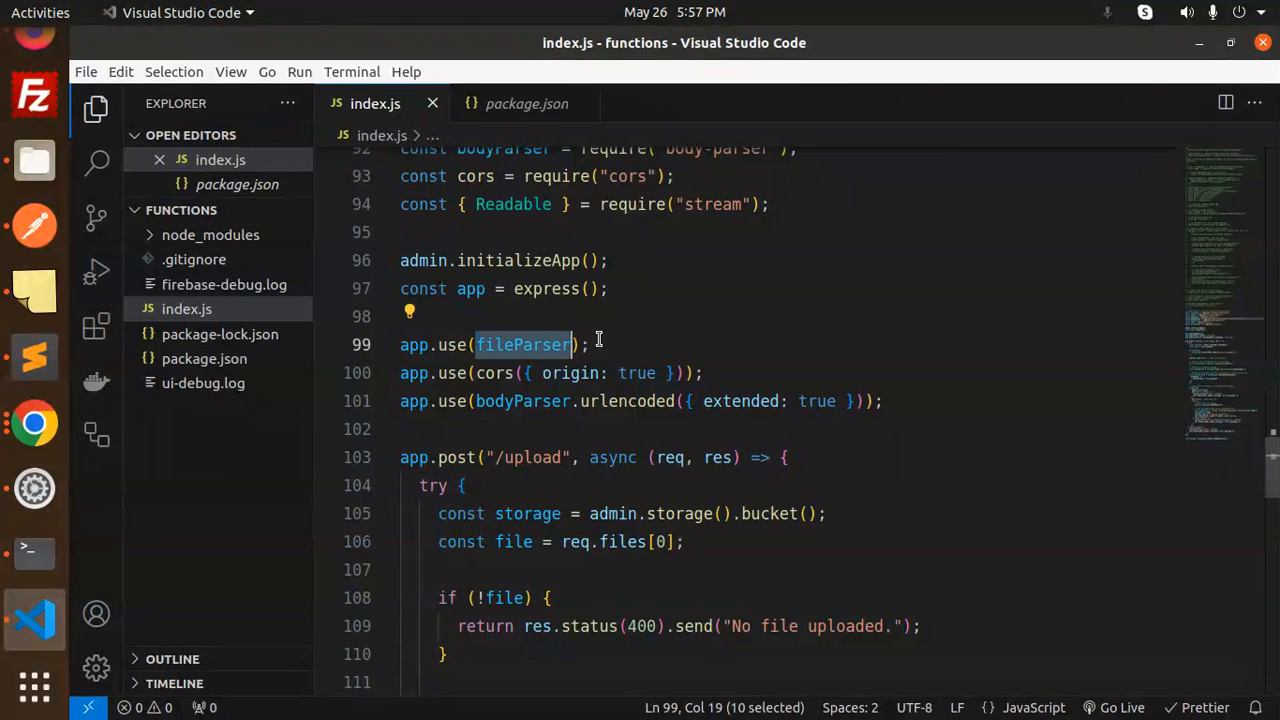
pyautogui.click(736, 344)
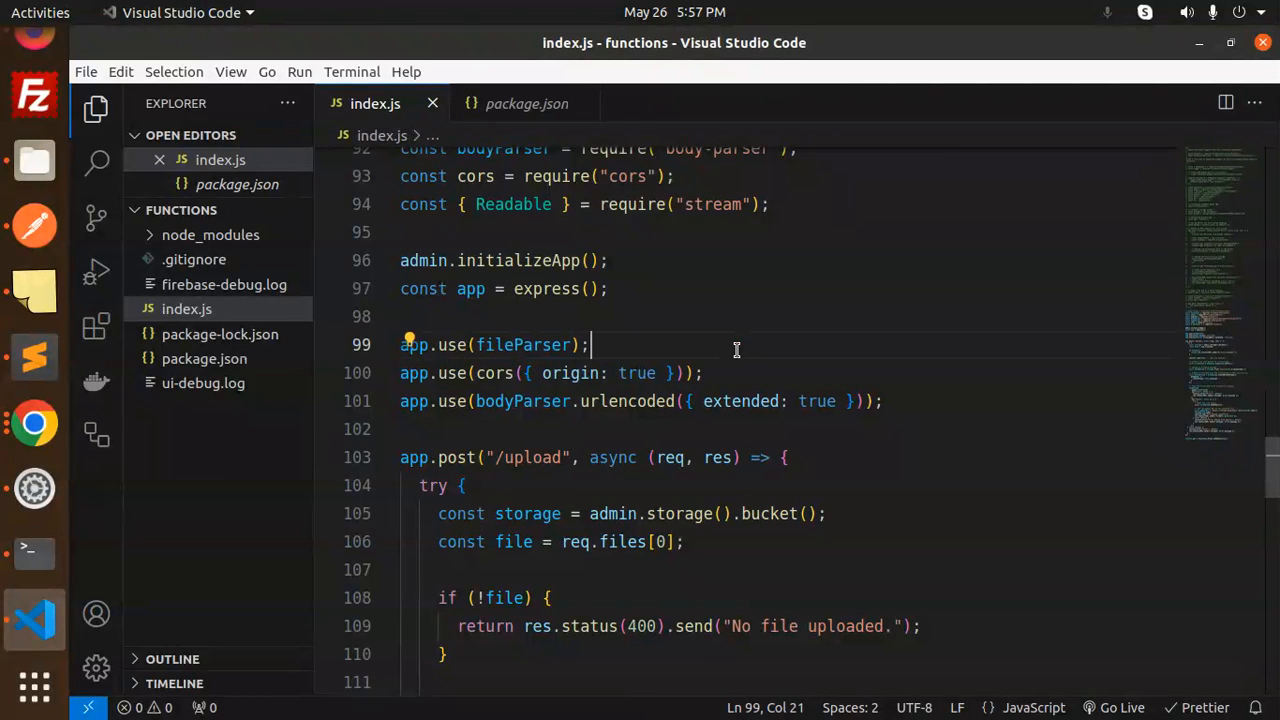
pyautogui.doubleClick(522, 400)
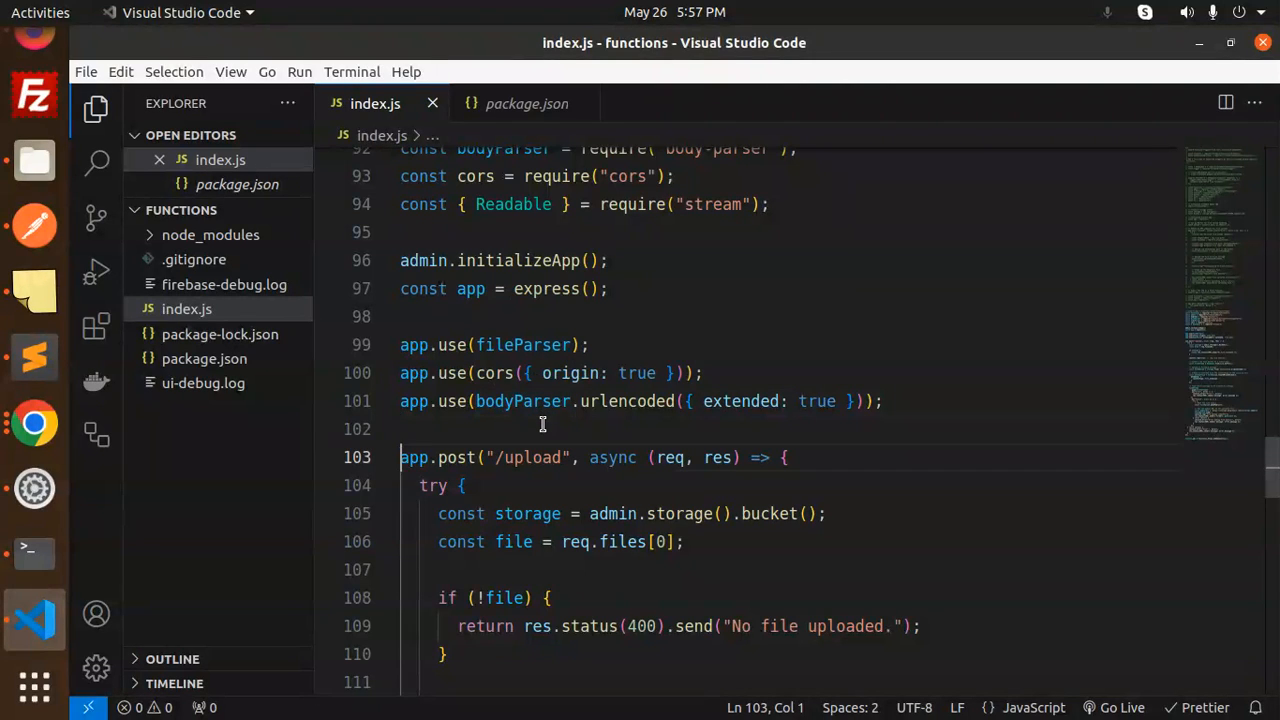
pyautogui.click(460, 486)
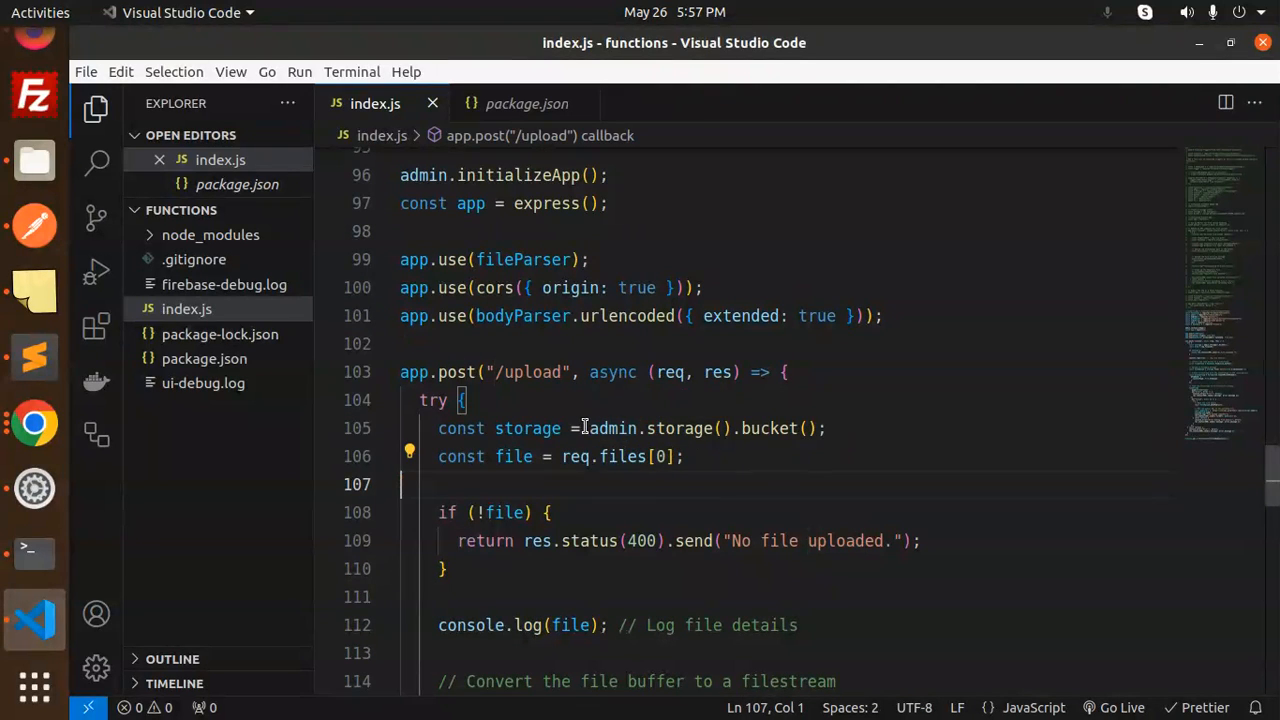
pyautogui.doubleClick(680, 428)
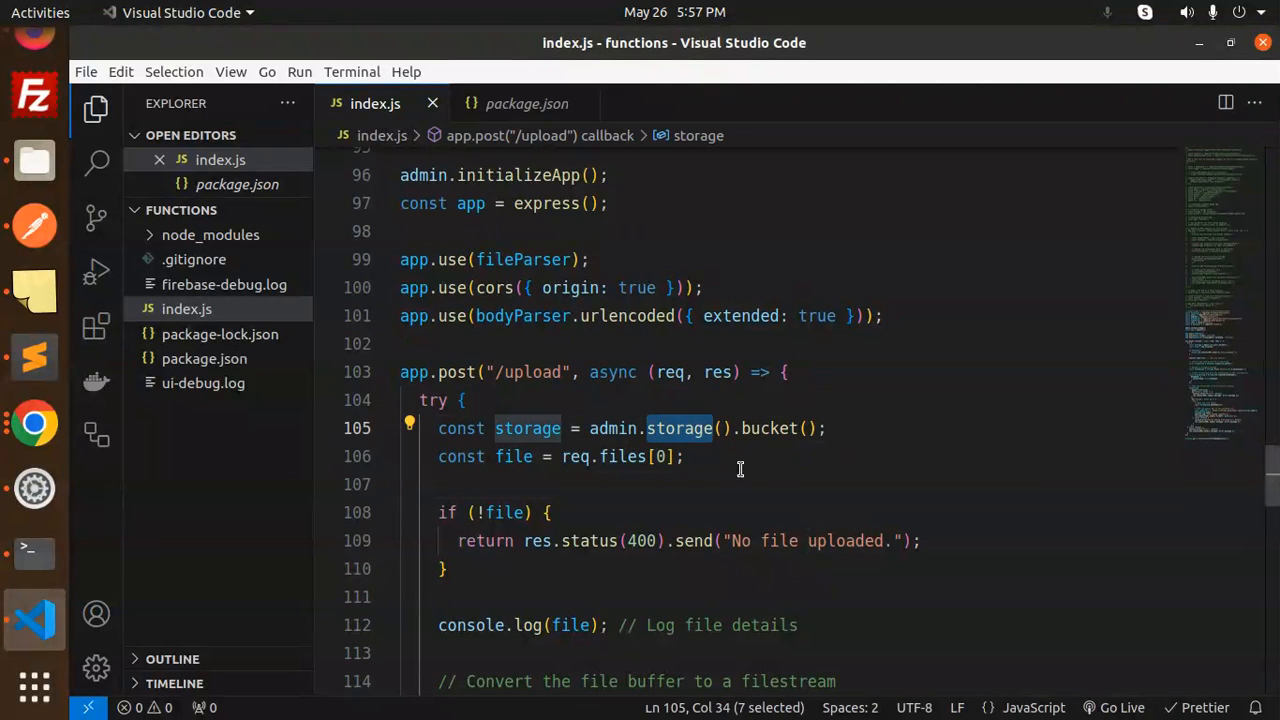
pyautogui.doubleClick(576, 456)
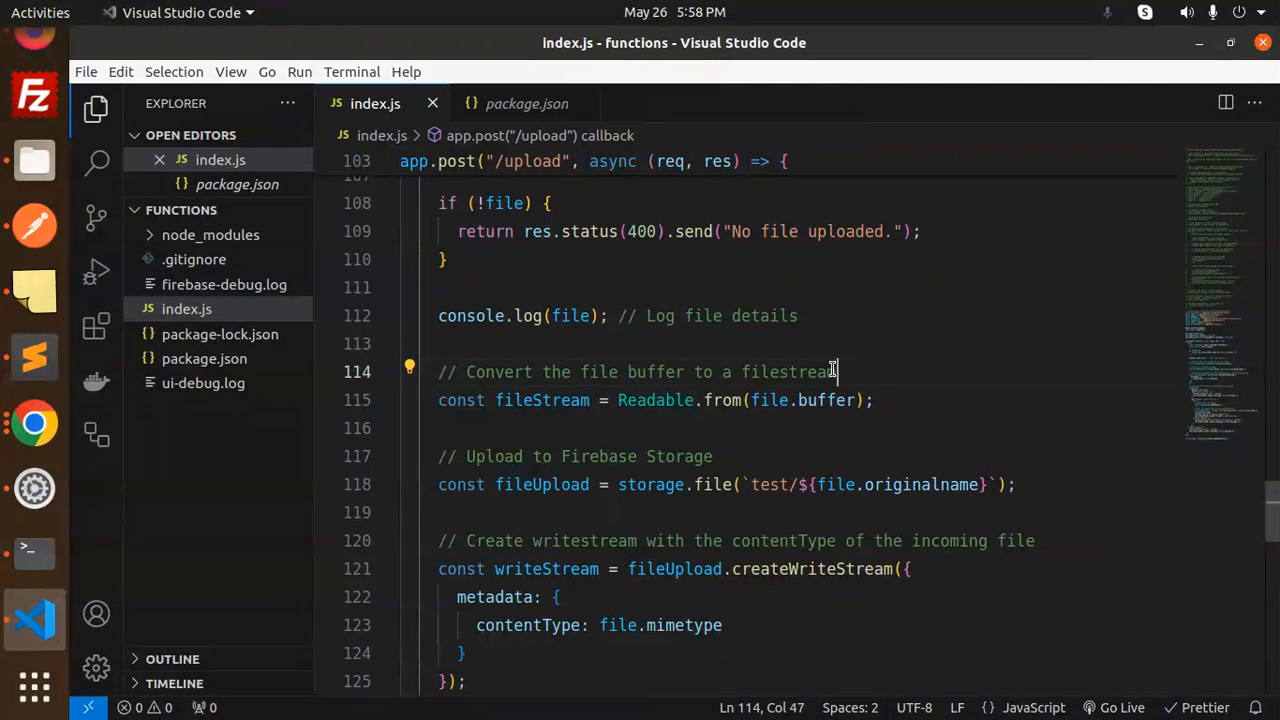
pyautogui.doubleClick(656, 400)
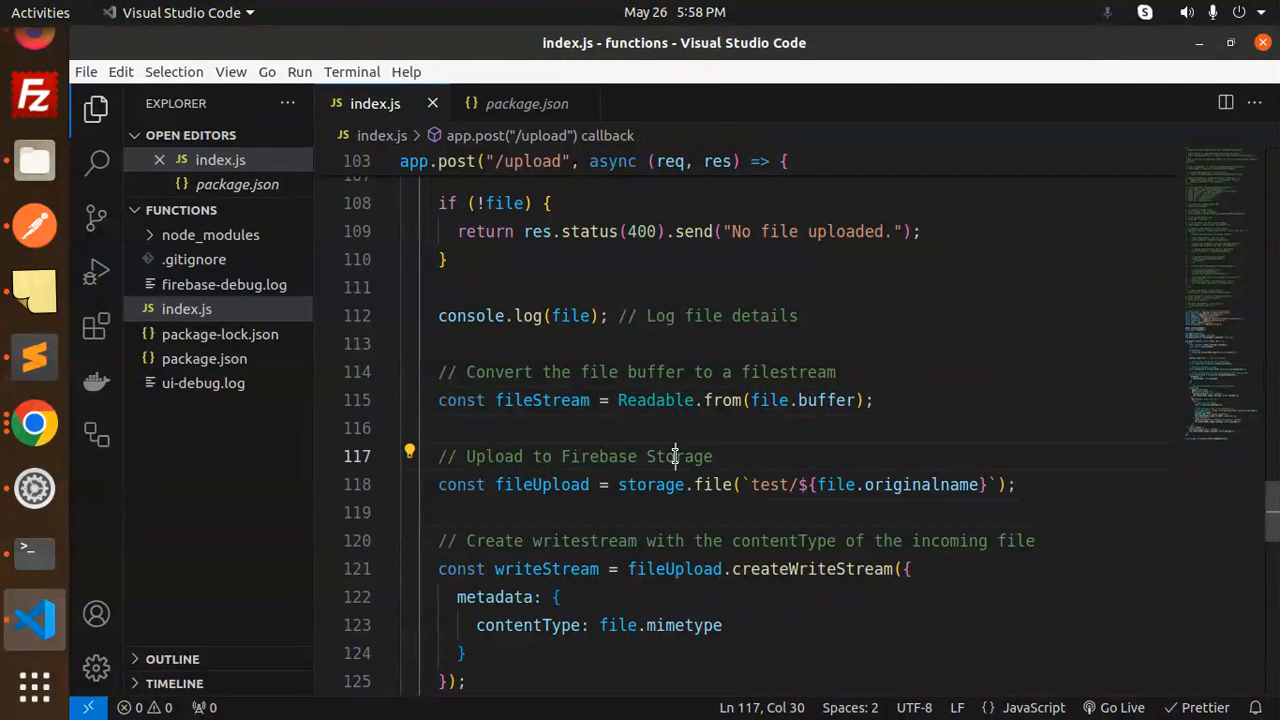
pyautogui.doubleClick(650, 486)
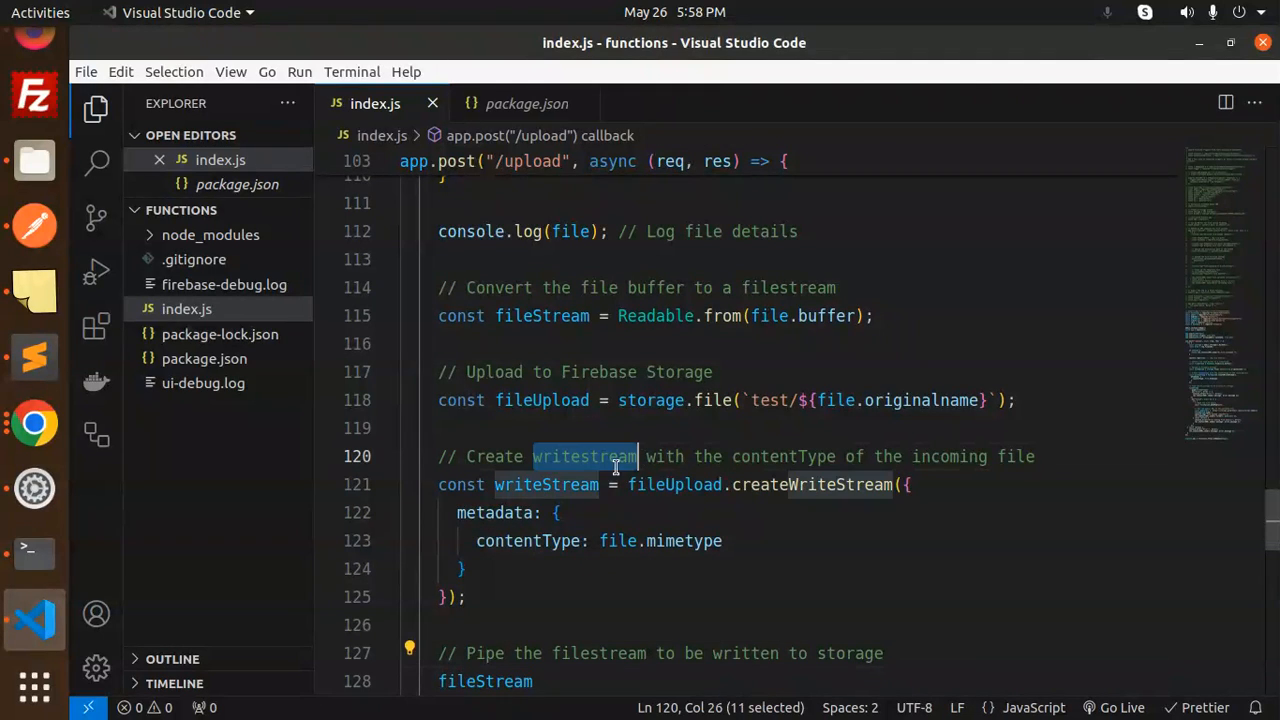
pyautogui.doubleClick(948, 456)
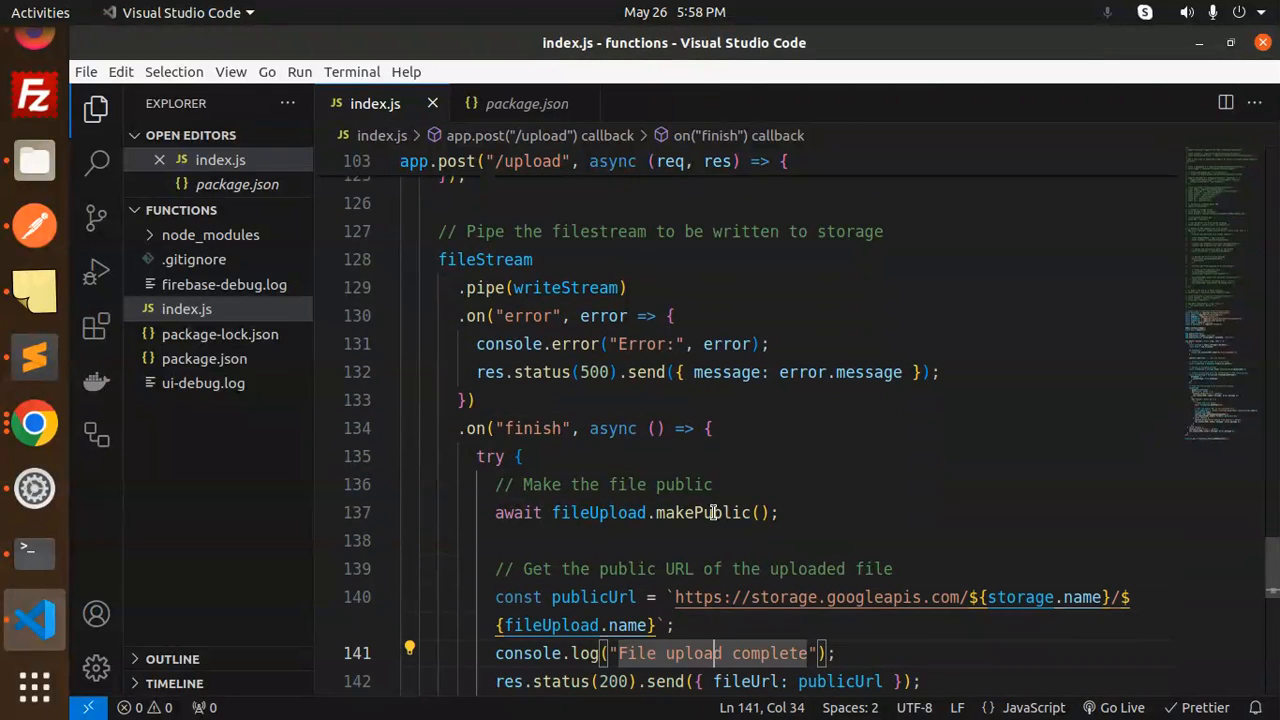
# Highlight the upload-complete callback and the https public URL code in index.js
pyautogui.doubleClick(626, 484)
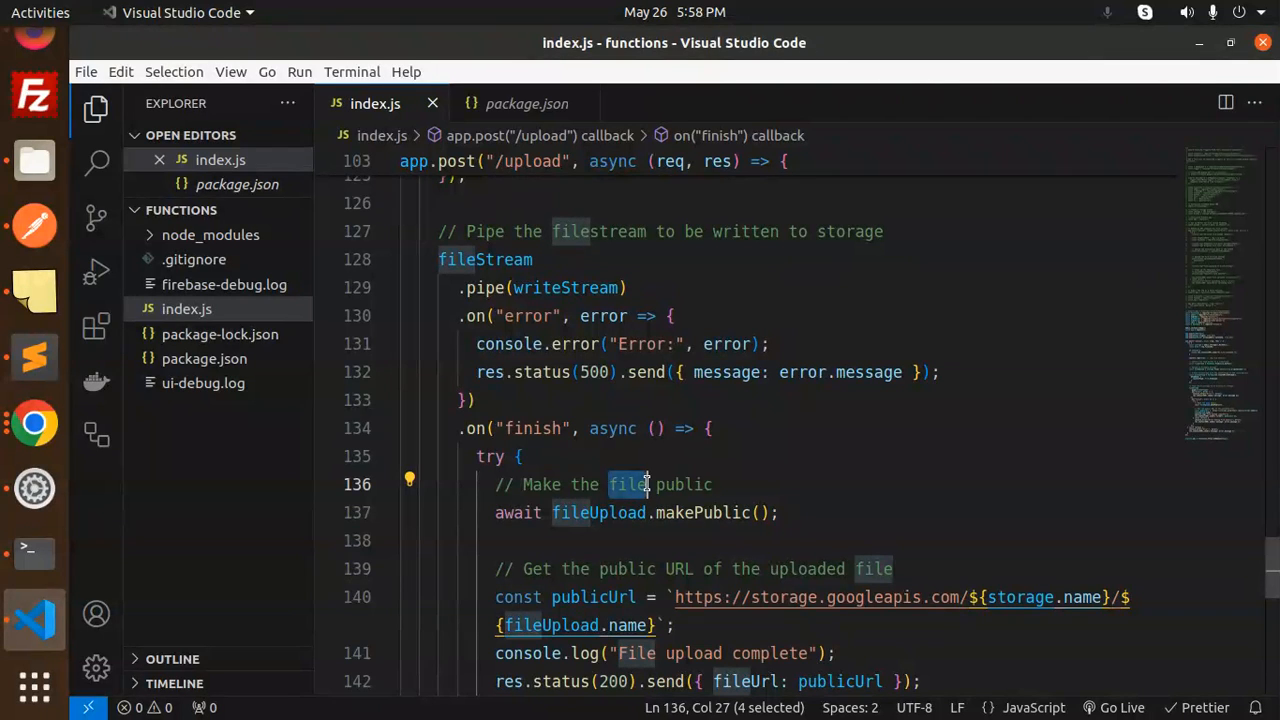
pyautogui.moveTo(568, 476)
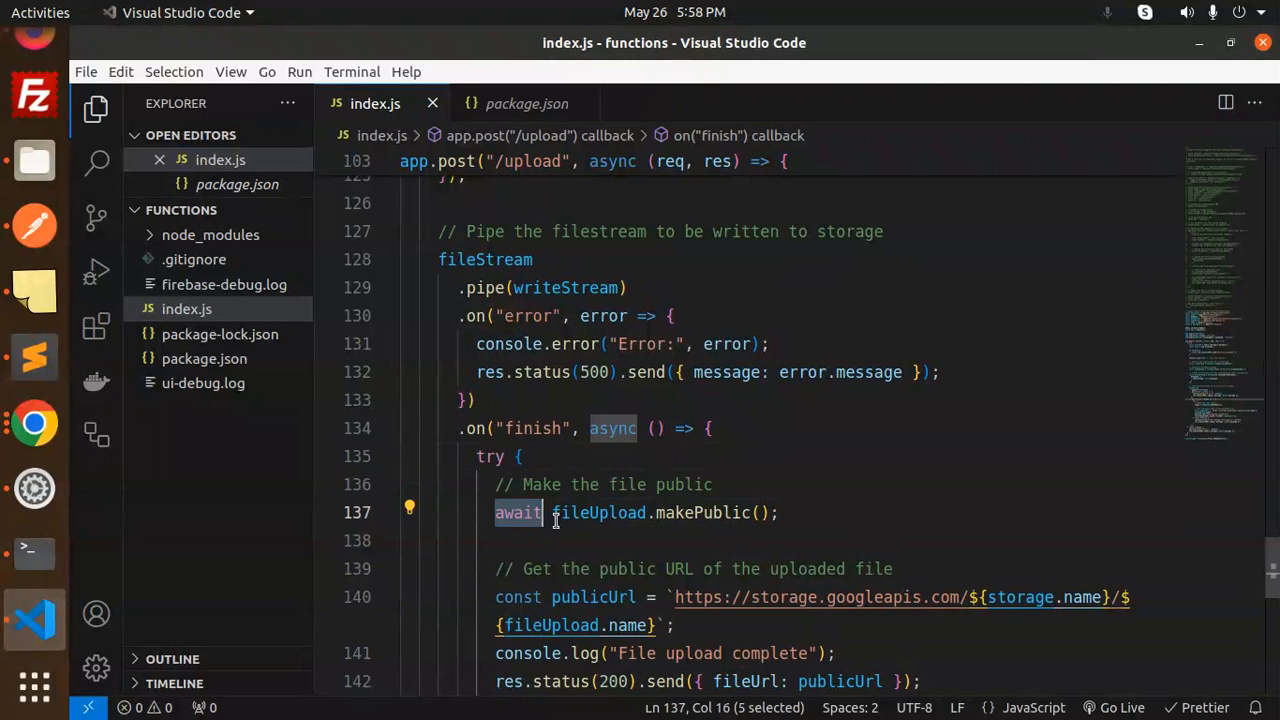
pyautogui.click(780, 512)
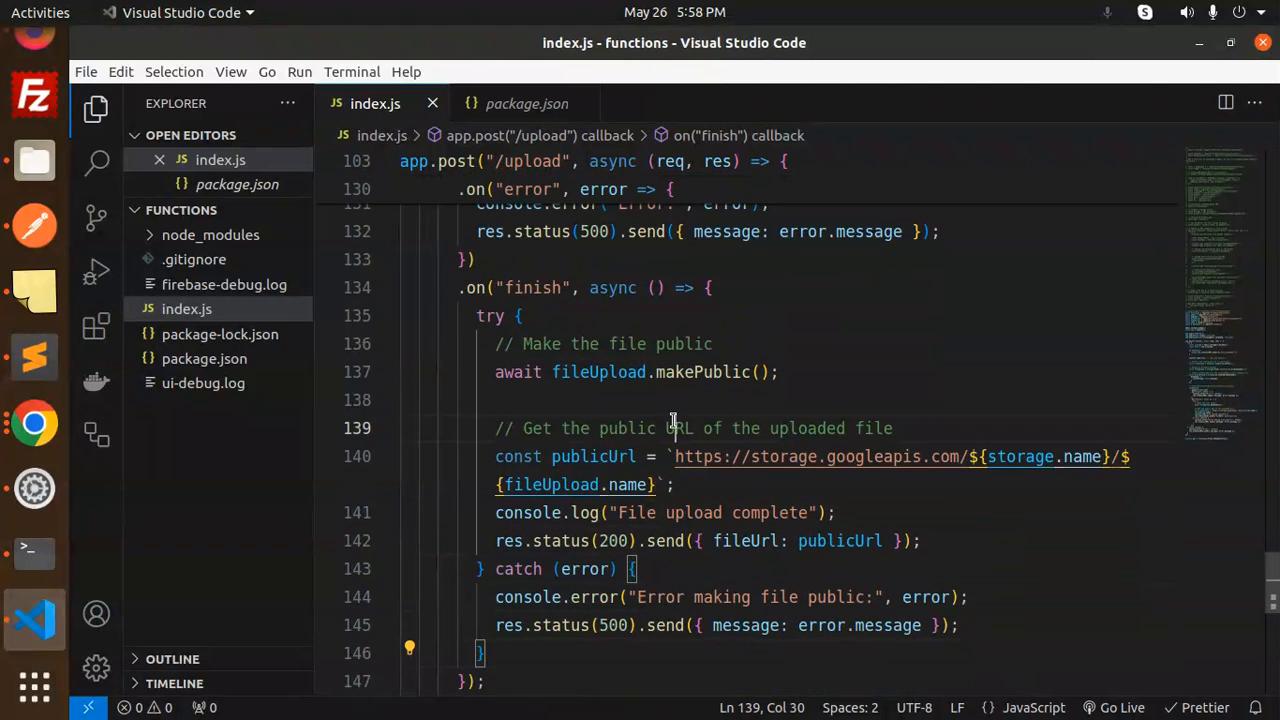
pyautogui.doubleClick(696, 456)
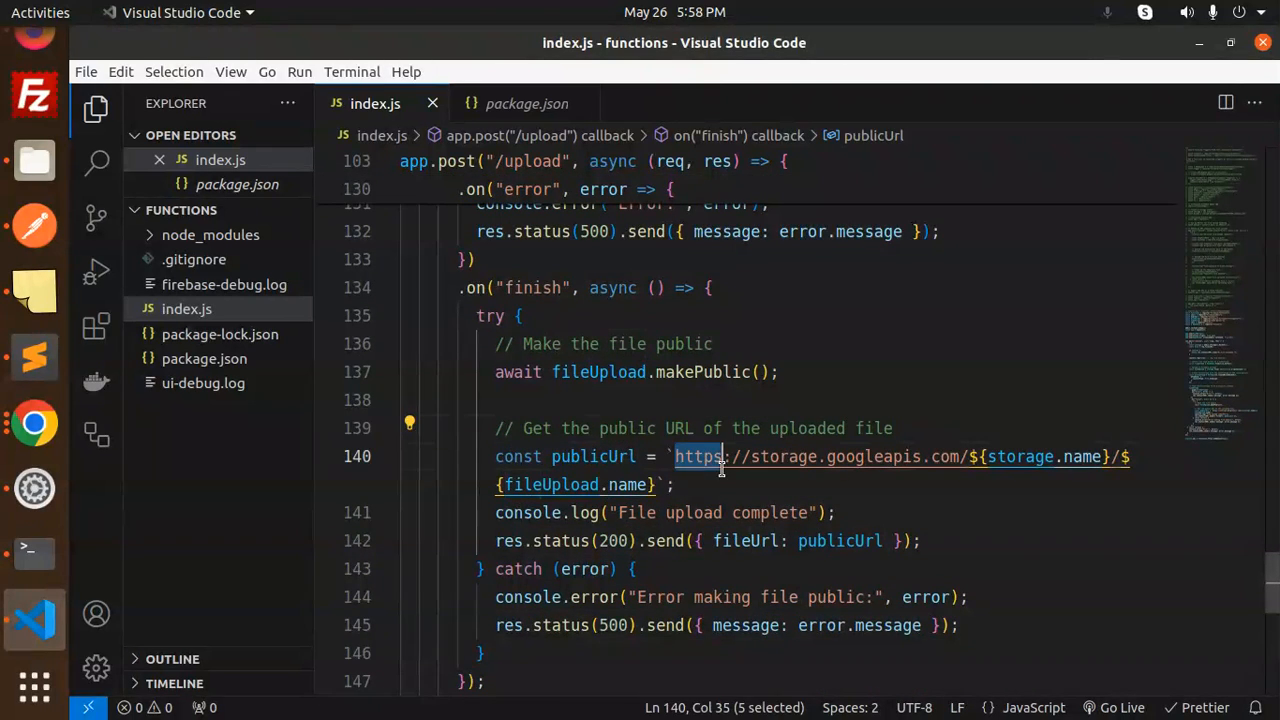
pyautogui.click(656, 512)
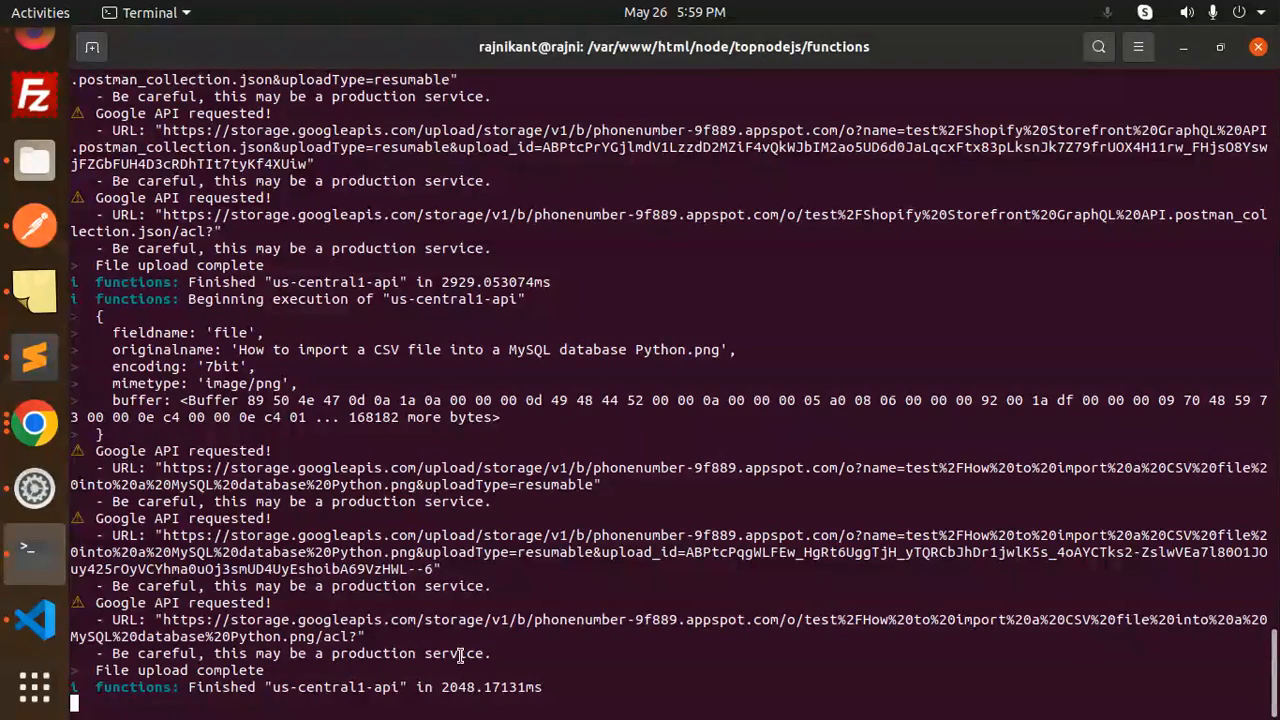
# Back in index.js, review the upload route's catch block error handling
pyautogui.click(34, 620)
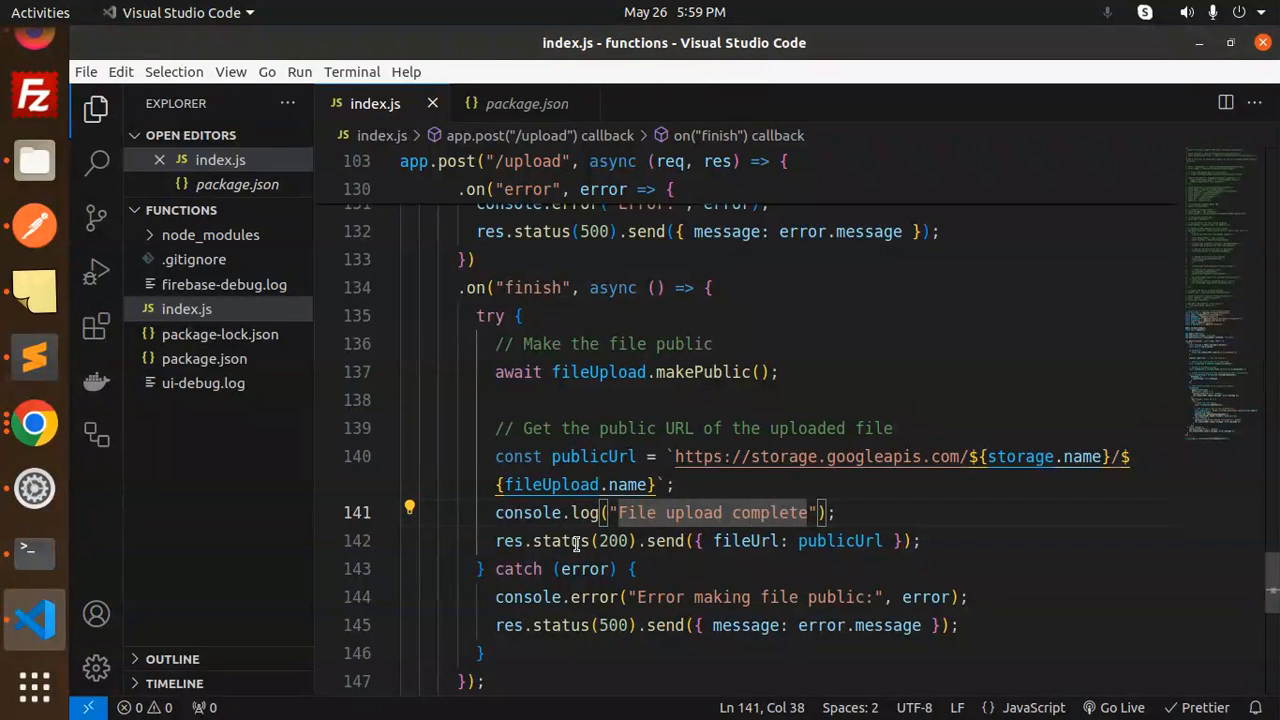
pyautogui.doubleClick(840, 540)
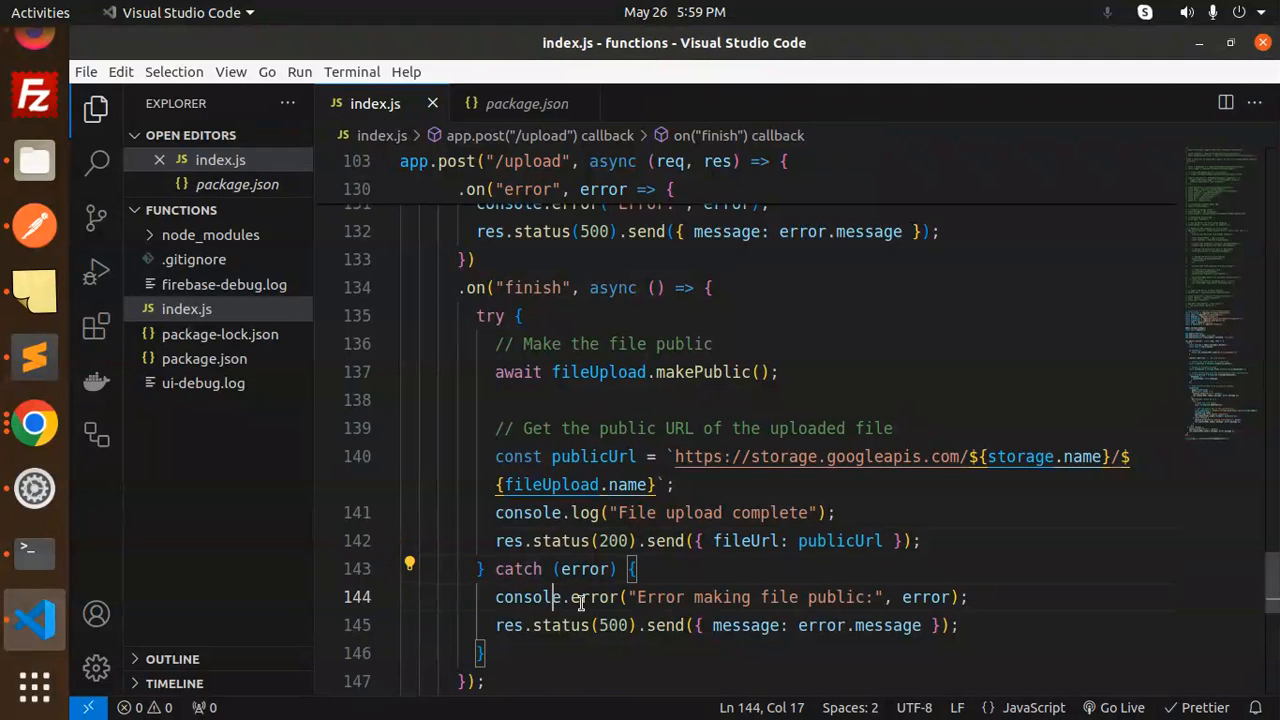
pyautogui.doubleClick(528, 596)
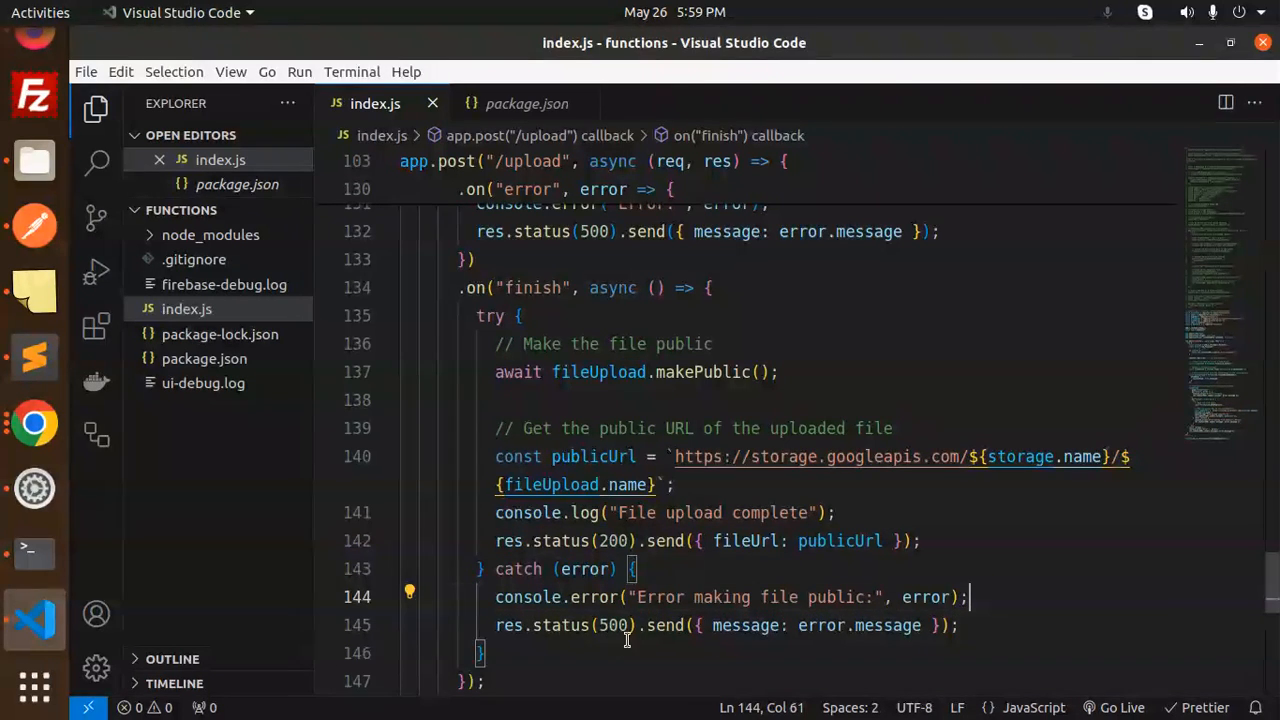
pyautogui.doubleClick(744, 624)
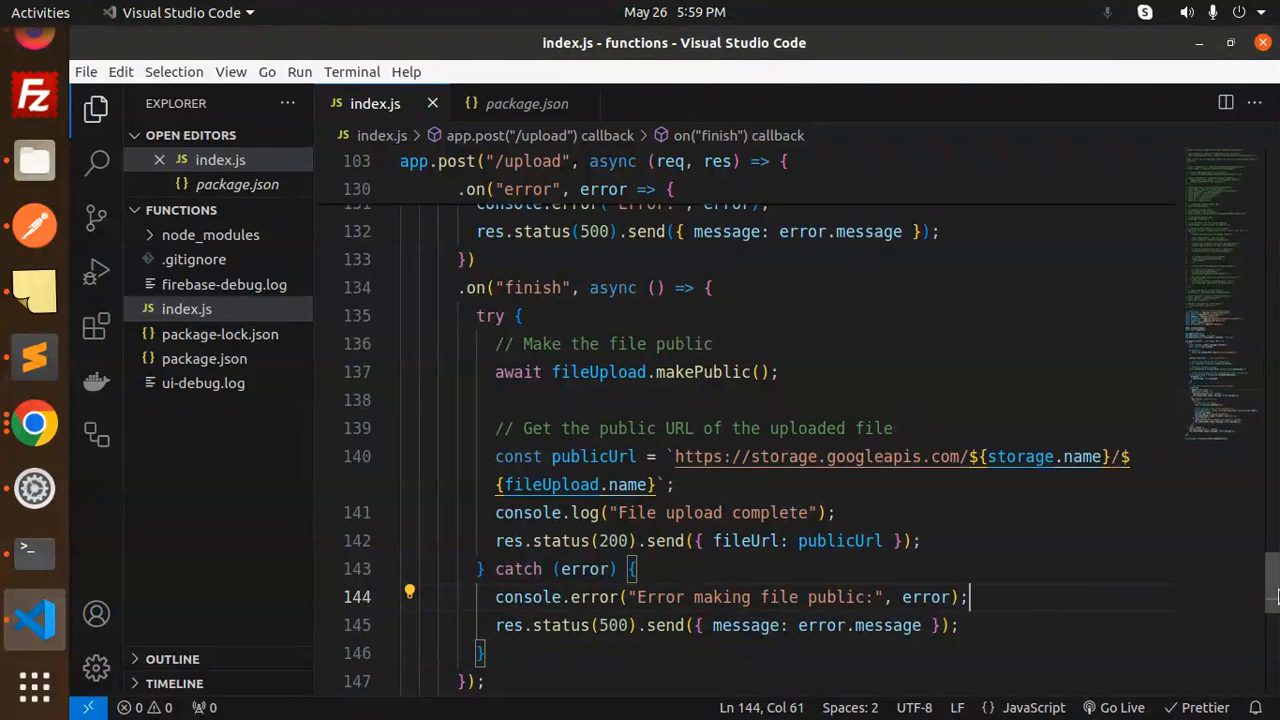
pyautogui.doubleClick(574, 468)
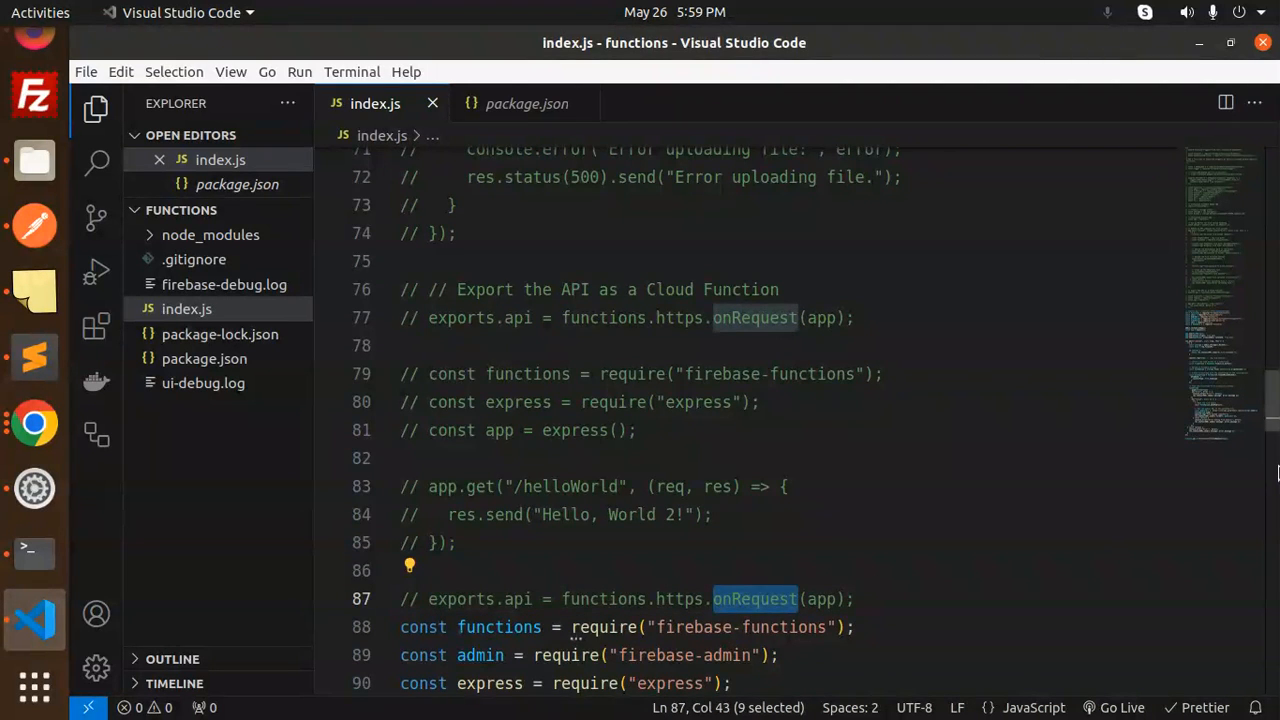
# Show the bottom line exporting app as the api Cloud Function
pyautogui.scroll(-3)
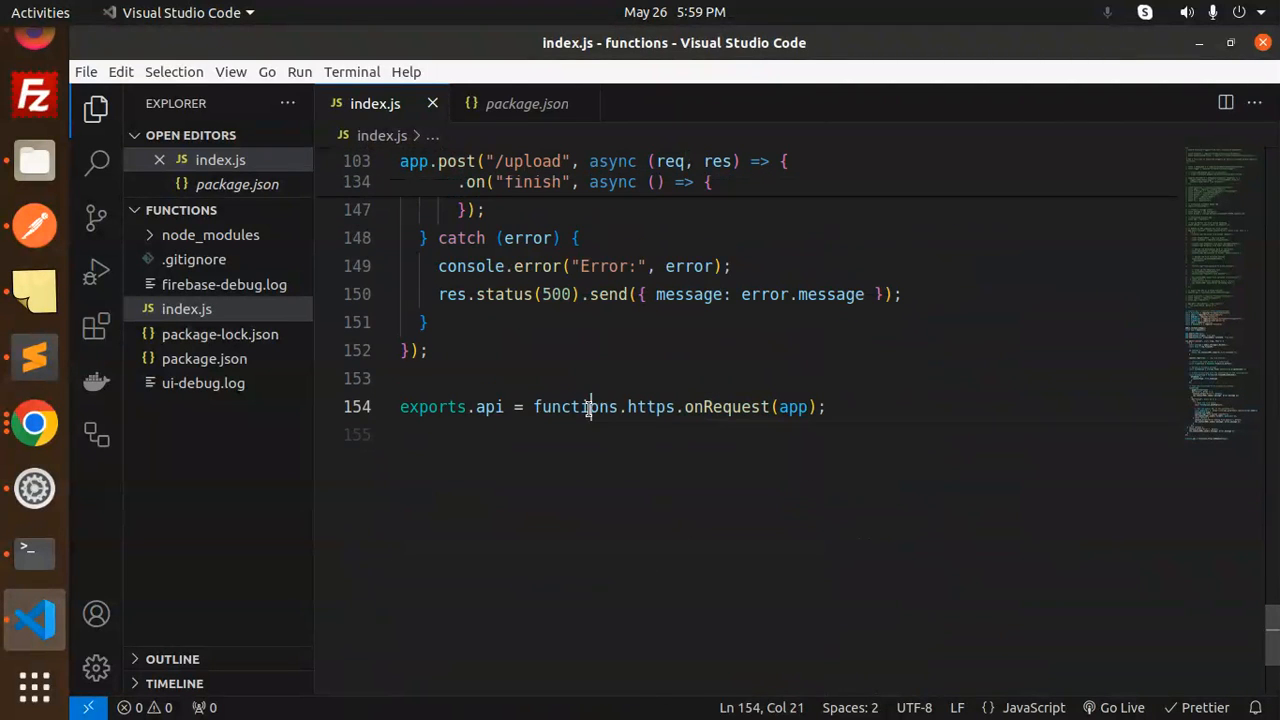
pyautogui.doubleClick(792, 406)
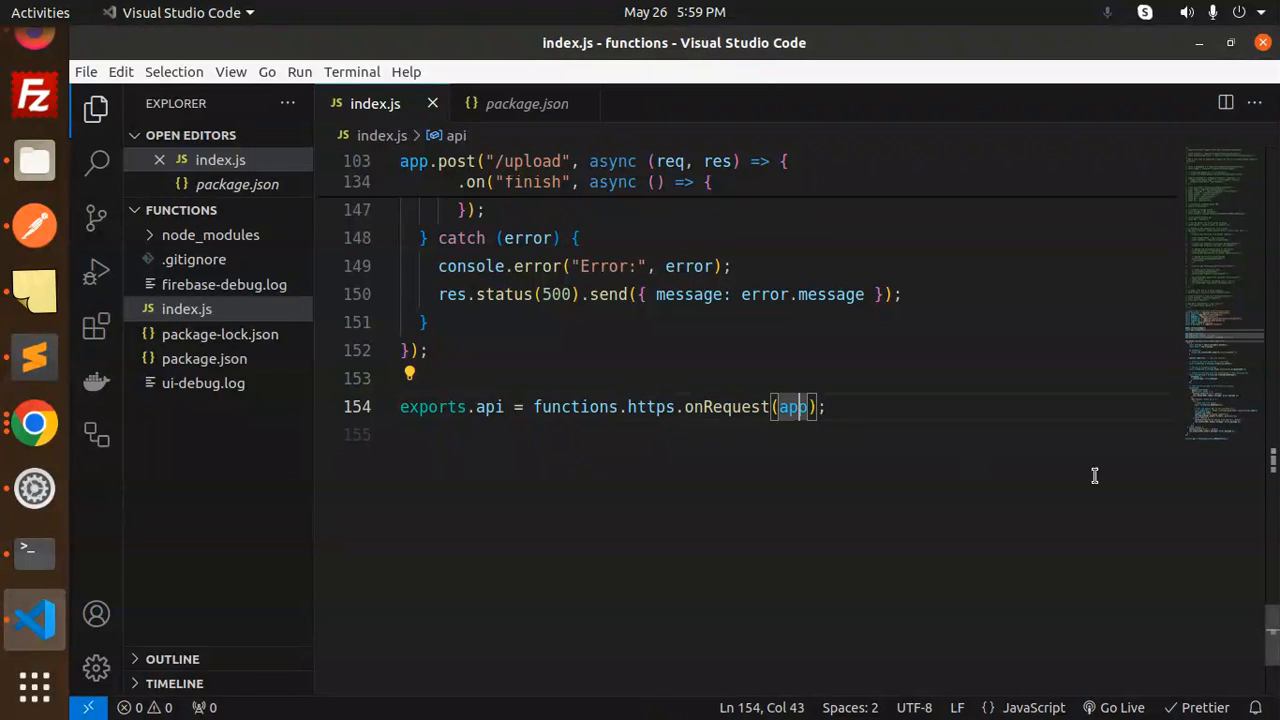